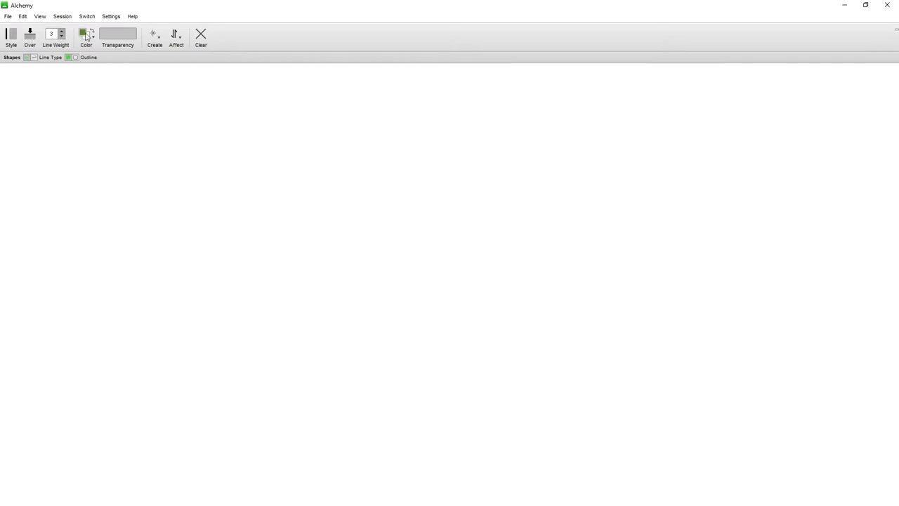
# - Switch the drawing colour from green to black and browse the shape-creation modes
pyautogui.click(85, 35)
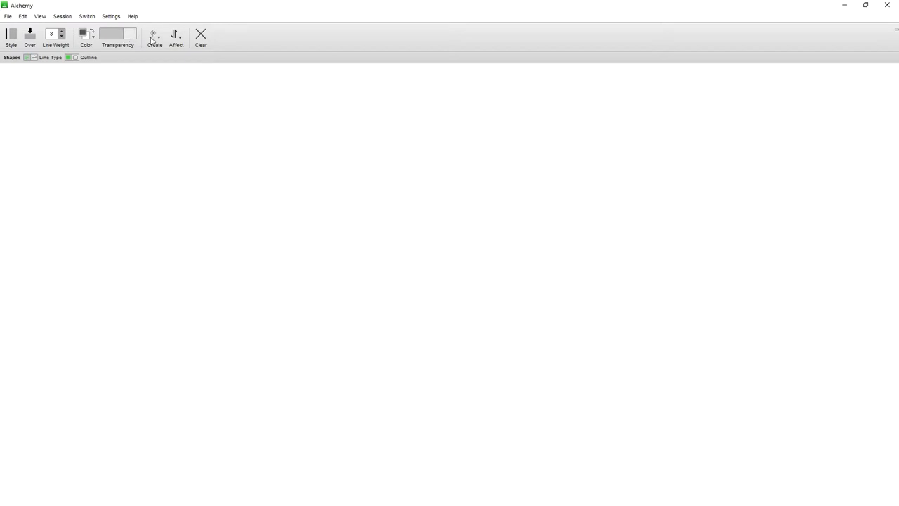
pyautogui.click(153, 37)
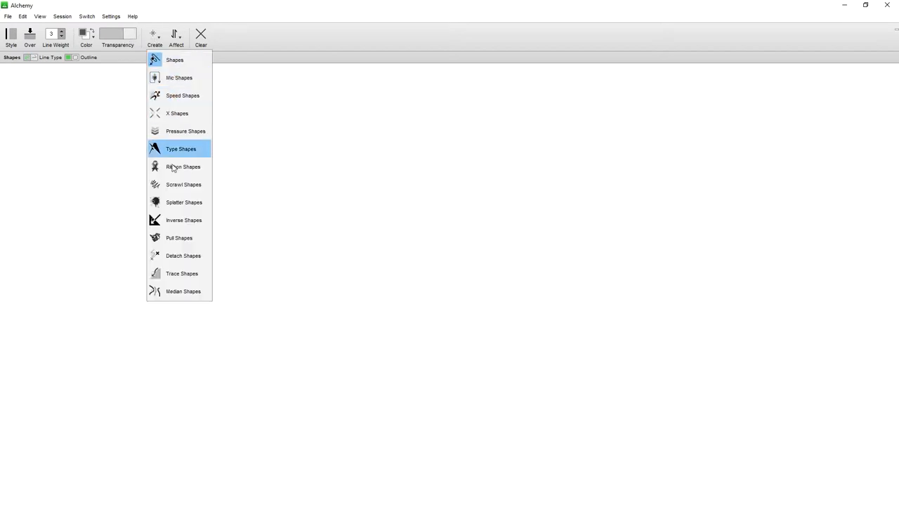
pyautogui.moveTo(197, 88)
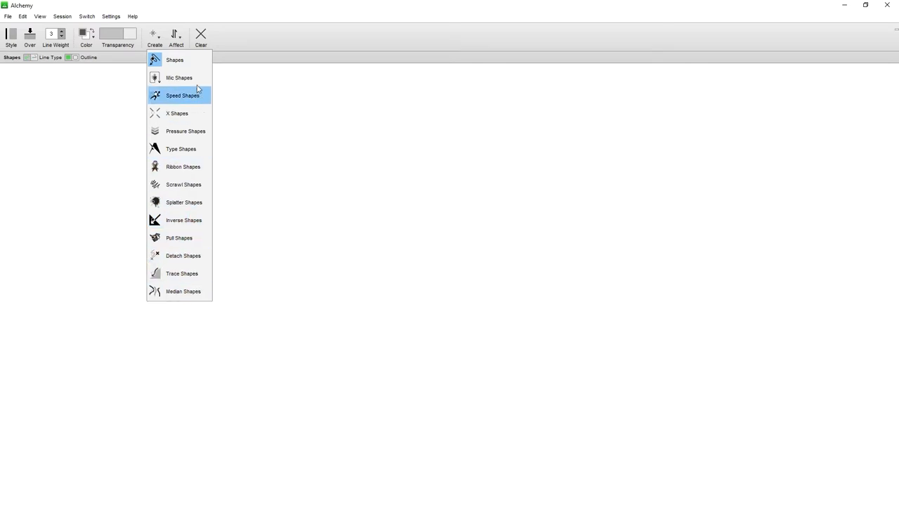
pyautogui.moveTo(188, 100)
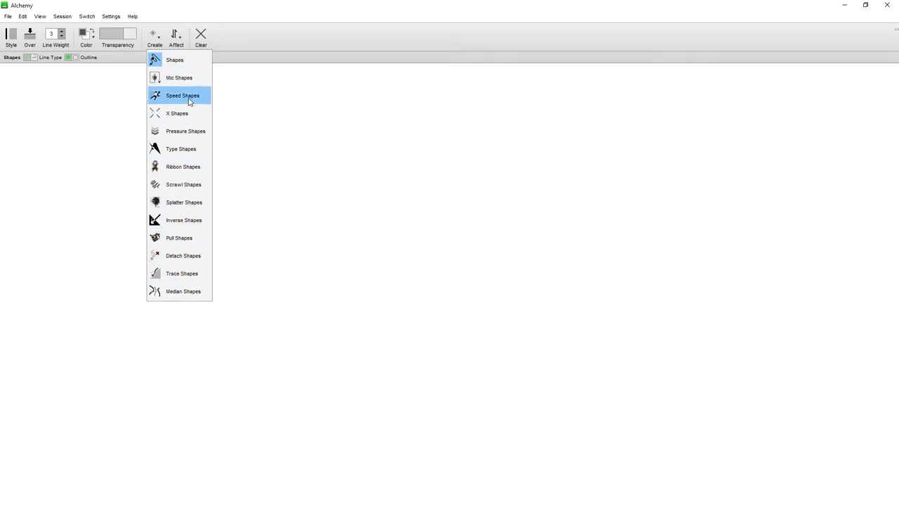
pyautogui.moveTo(188, 102)
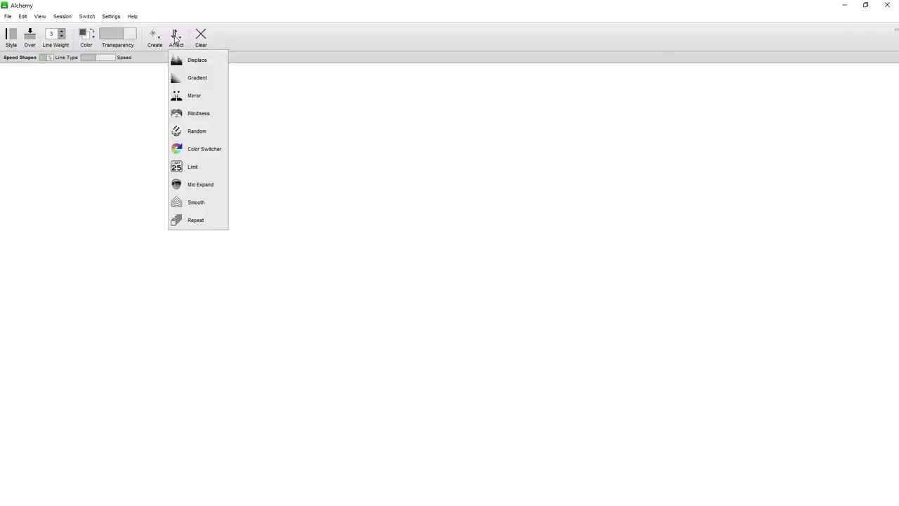
pyautogui.moveTo(198, 60)
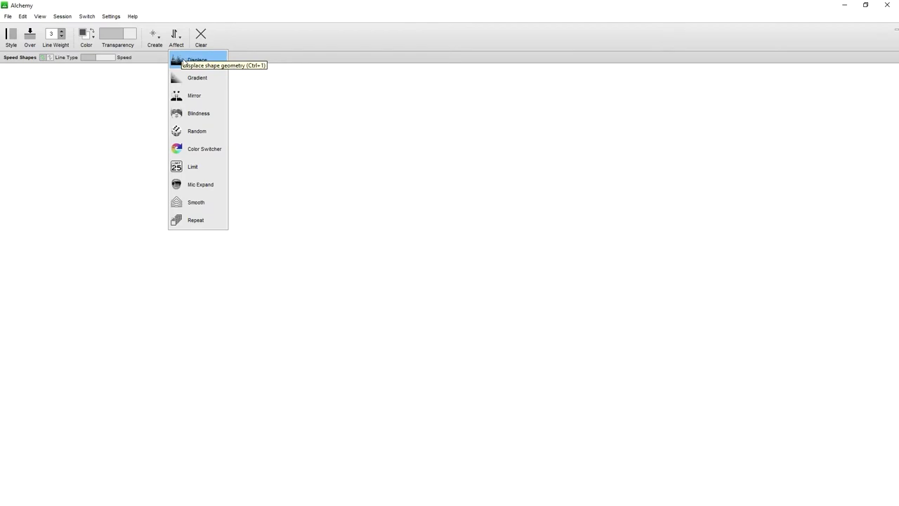
pyautogui.moveTo(196, 131)
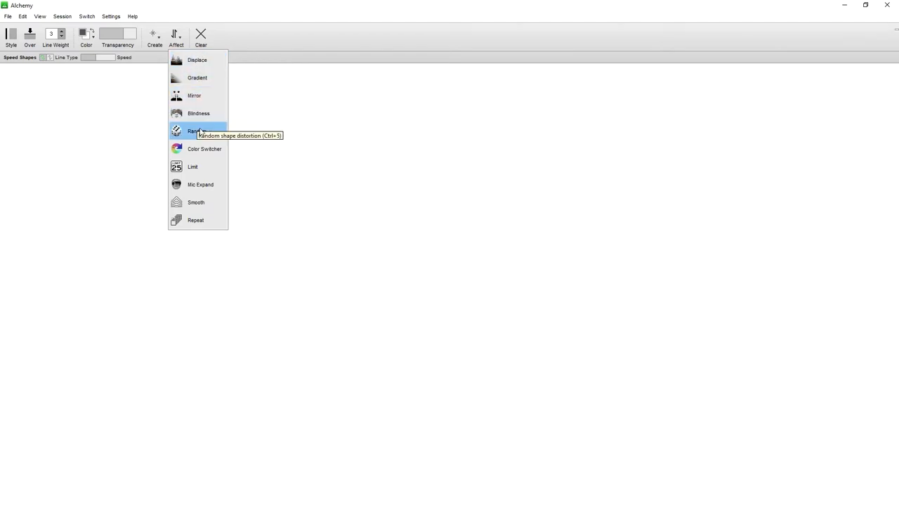
pyautogui.moveTo(197, 60)
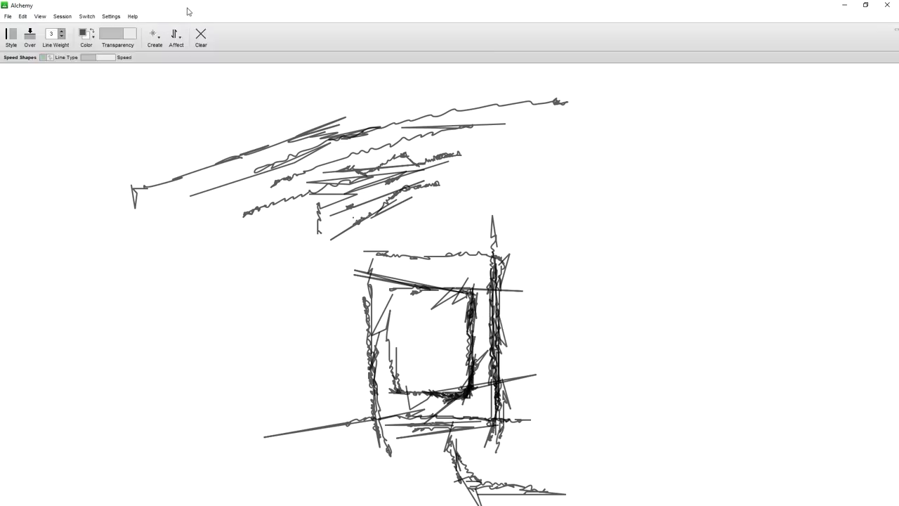
# - Bring up the Create mode list to try another shape-creation mode
pyautogui.click(153, 37)
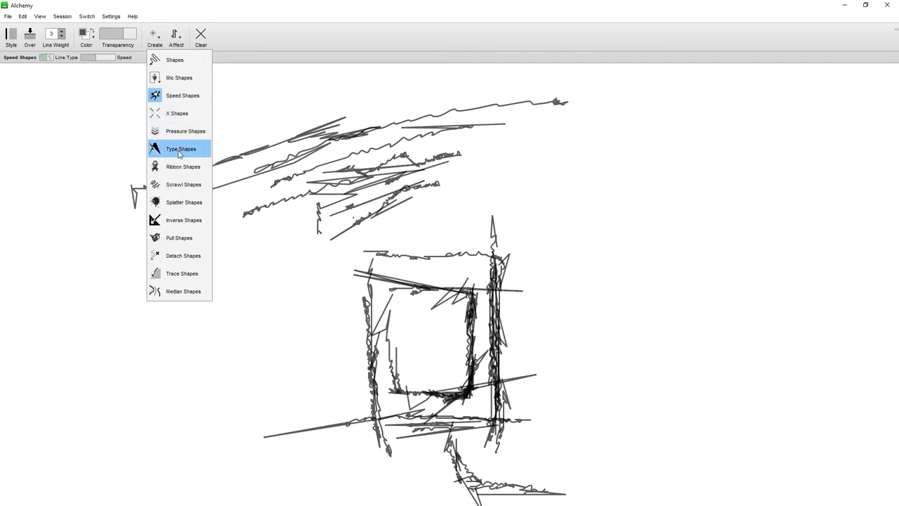
pyautogui.moveTo(184, 238)
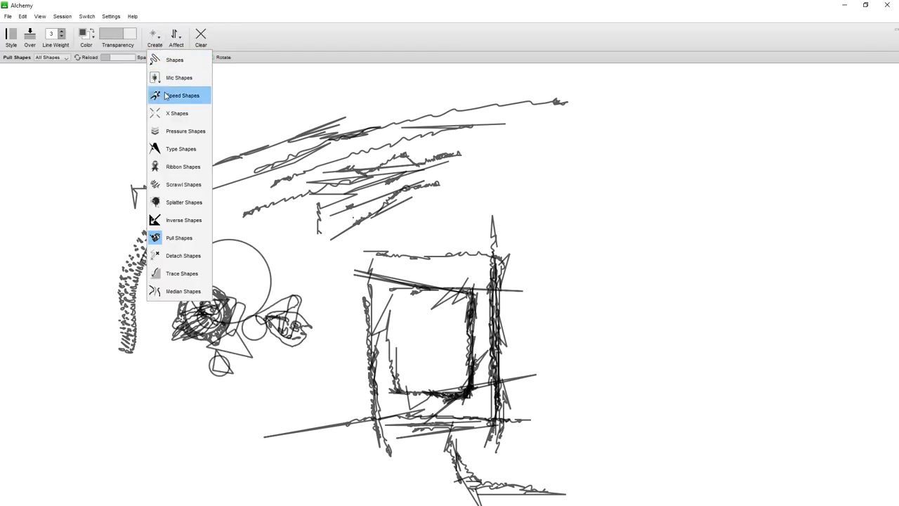
pyautogui.moveTo(178, 117)
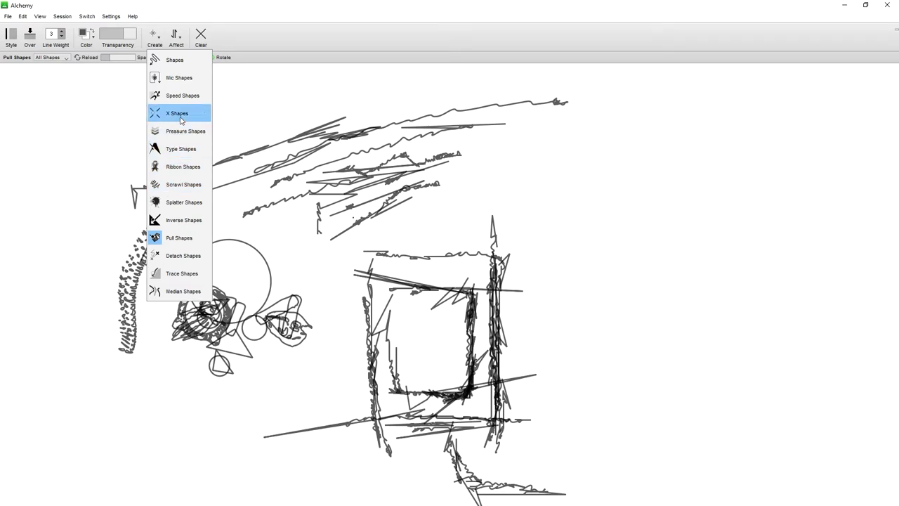
pyautogui.moveTo(189, 77)
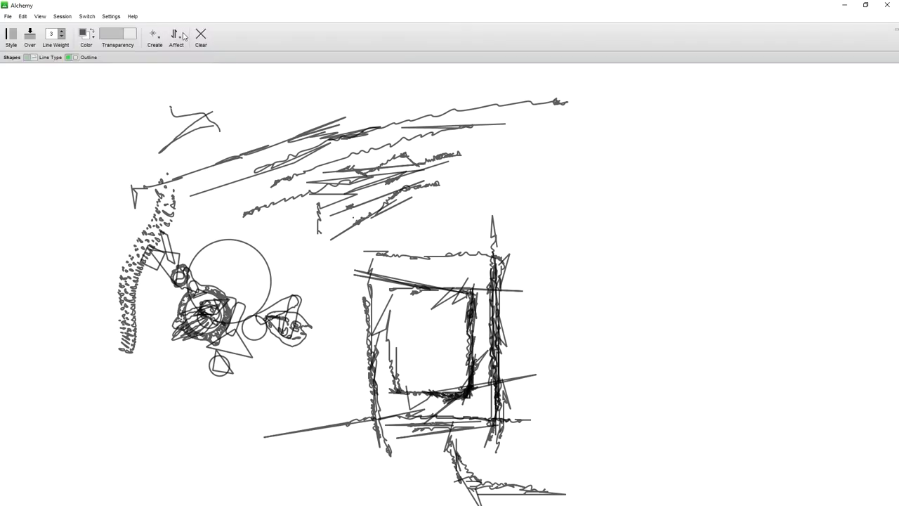
# - Bring up the Affect list of shape-altering effects
pyautogui.click(176, 37)
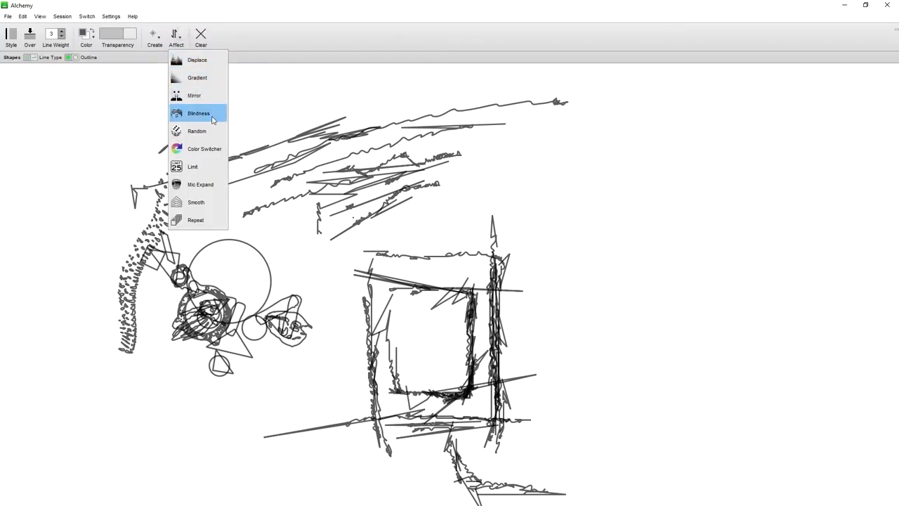
pyautogui.moveTo(203, 167)
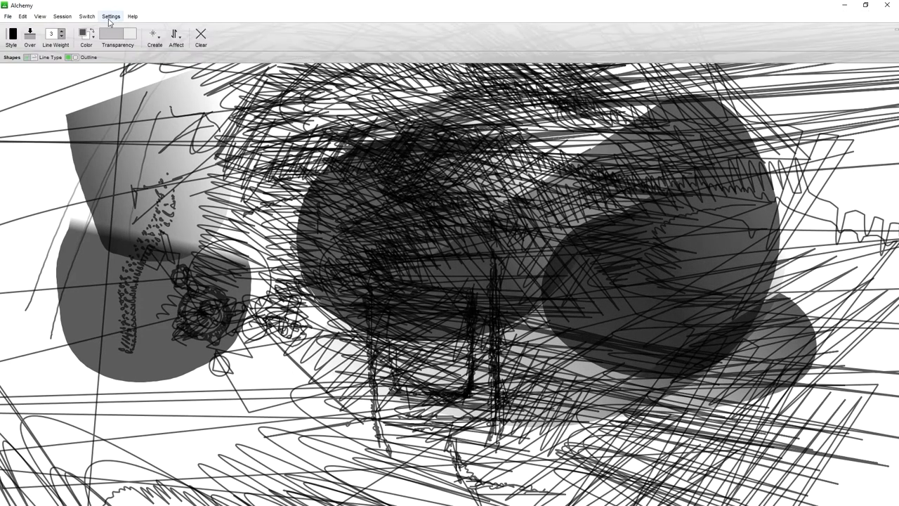
# - Review settings and Create modes, then toggle the gradient shading effect in Affect
pyautogui.click(85, 34)
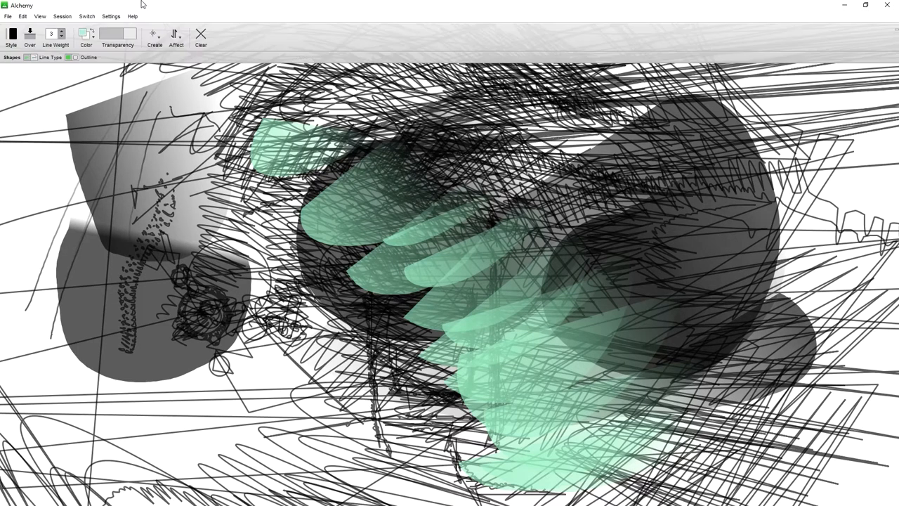
pyautogui.click(155, 33)
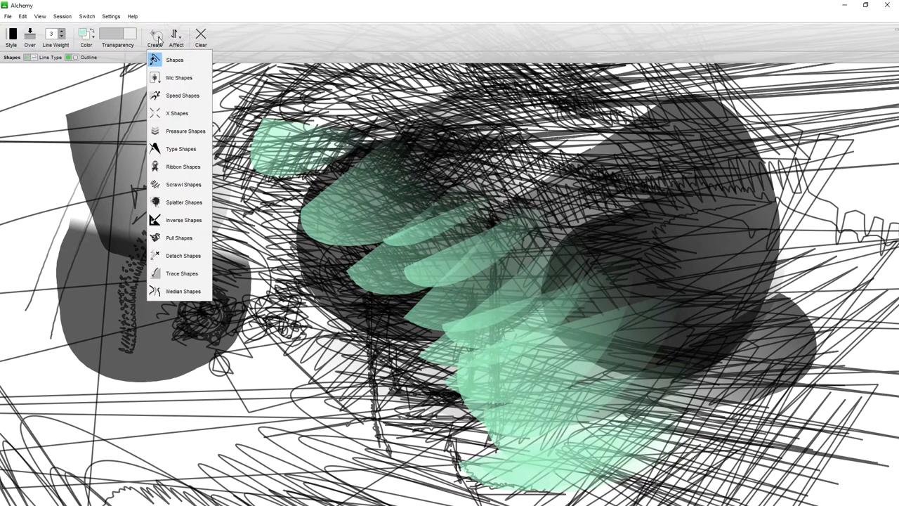
pyautogui.click(176, 36)
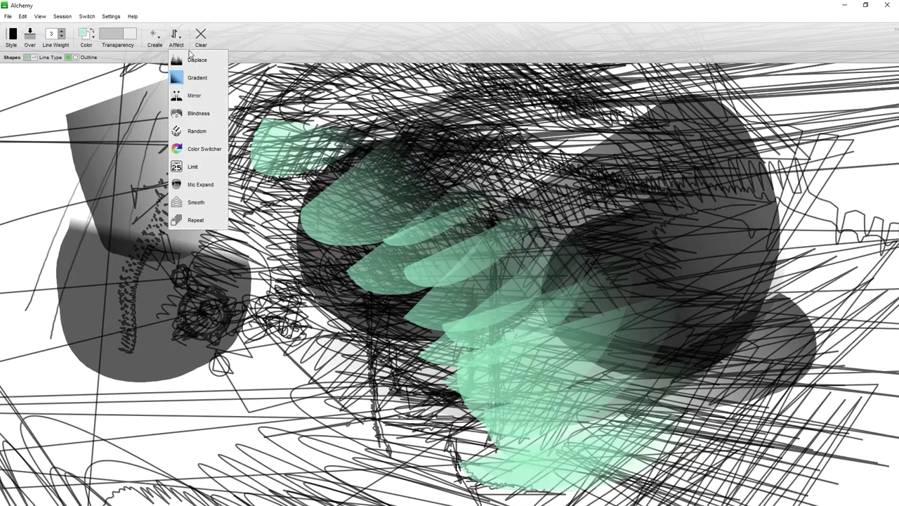
pyautogui.click(176, 36)
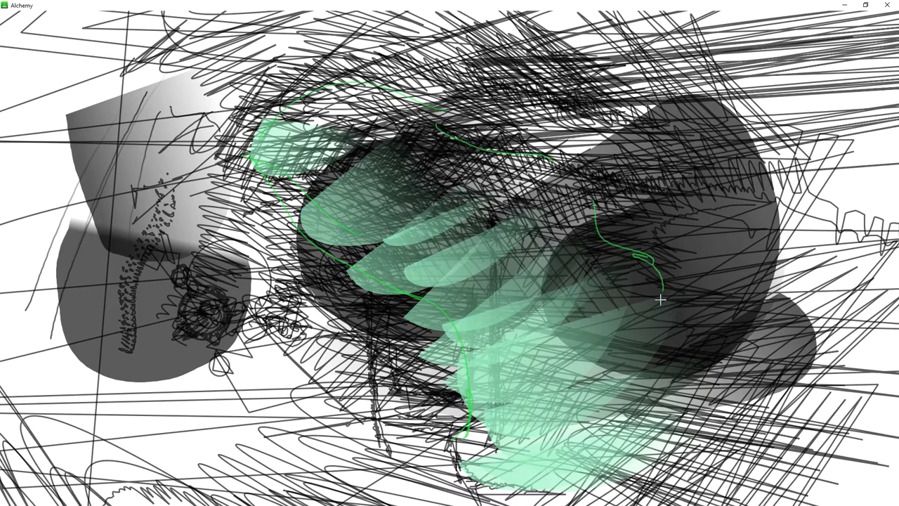
# - Draw a thin green outline around the tree's crown
pyautogui.moveTo(660, 301); pyautogui.dragTo(646, 401)
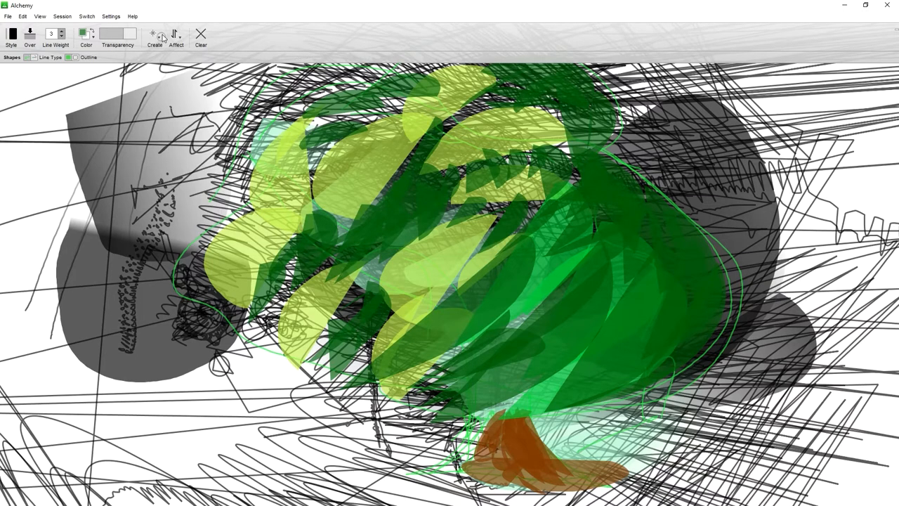
# - Change Create modes to add pale spiky canopy highlights, then leave Alchemy for Rebelle 4
pyautogui.click(153, 35)
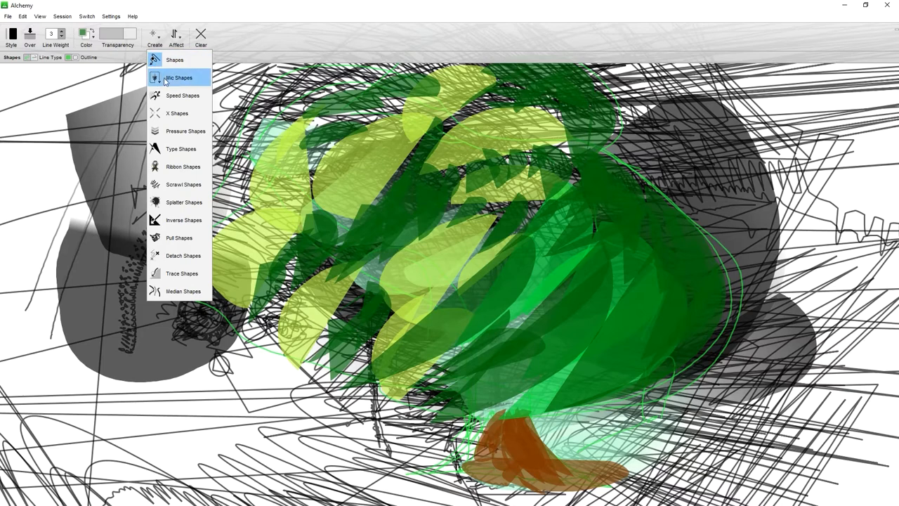
pyautogui.moveTo(181, 148)
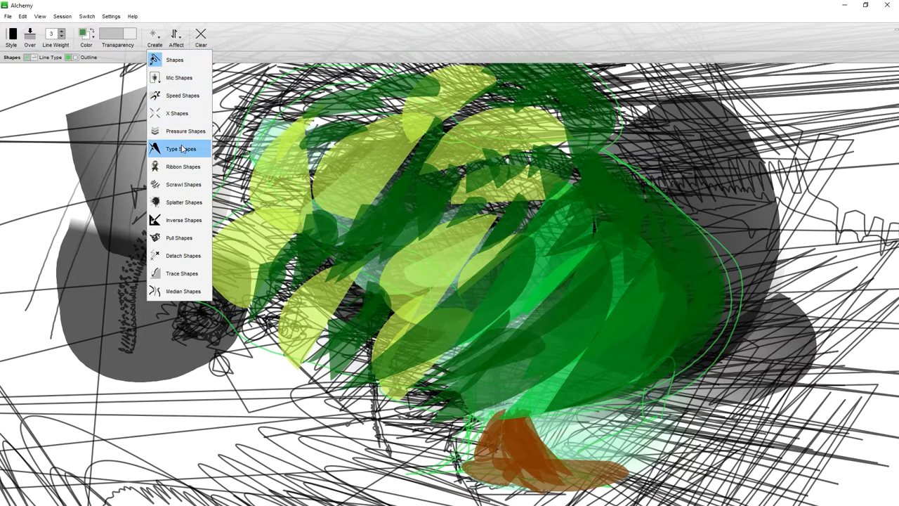
pyautogui.moveTo(182, 203)
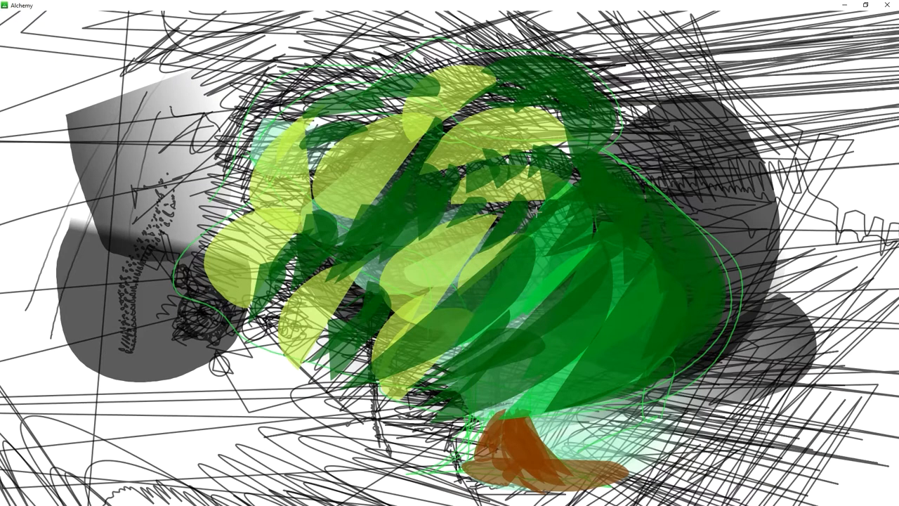
pyautogui.click(153, 35)
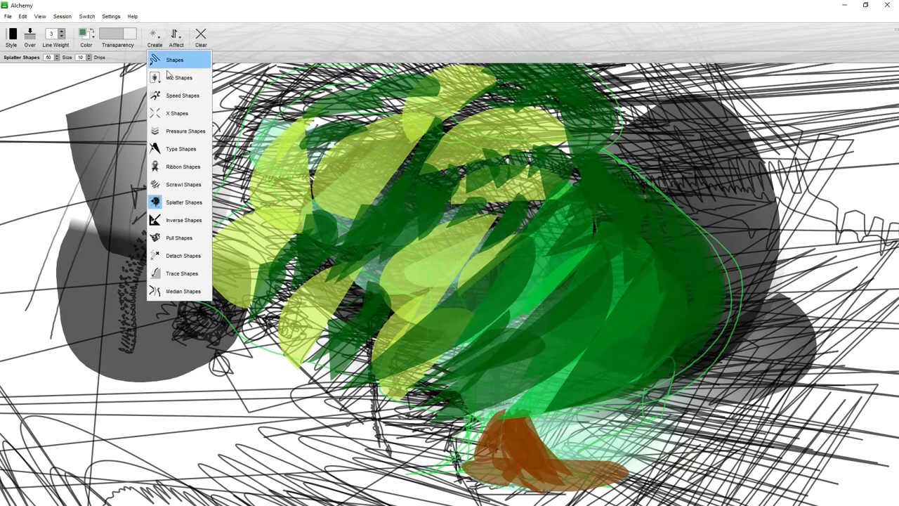
pyautogui.moveTo(181, 237)
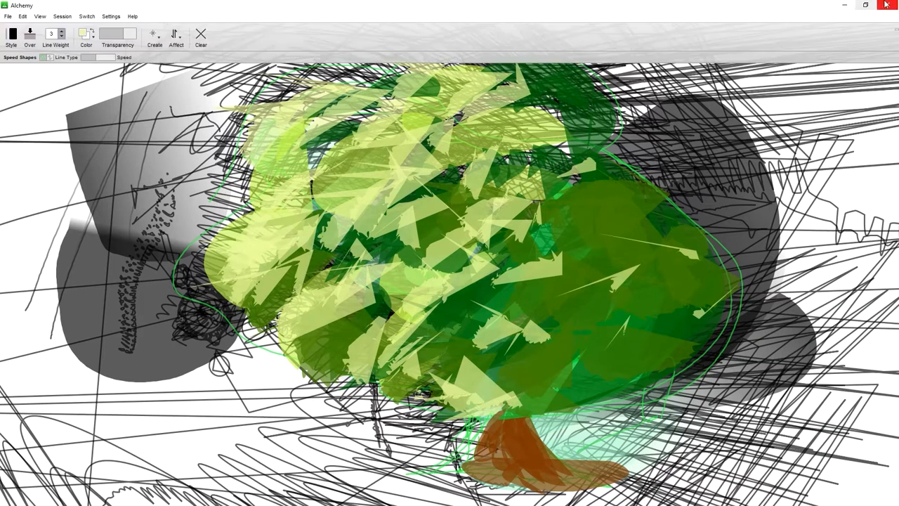
pyautogui.click(886, 5)
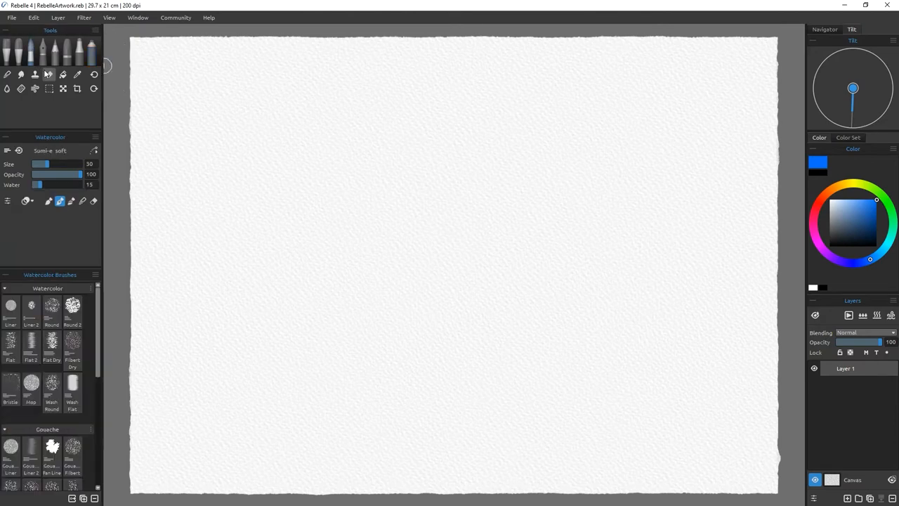
# - Raise the Sumi-e soft brush's Water from 15 to 59 and Size from 30 to 69
pyautogui.moveTo(37, 184); pyautogui.dragTo(56, 184)
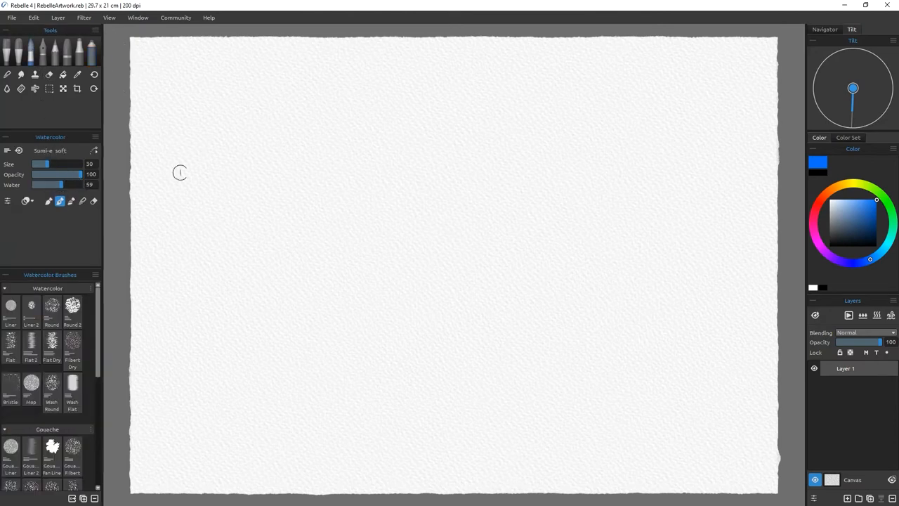
pyautogui.moveTo(41, 164); pyautogui.dragTo(57, 164)
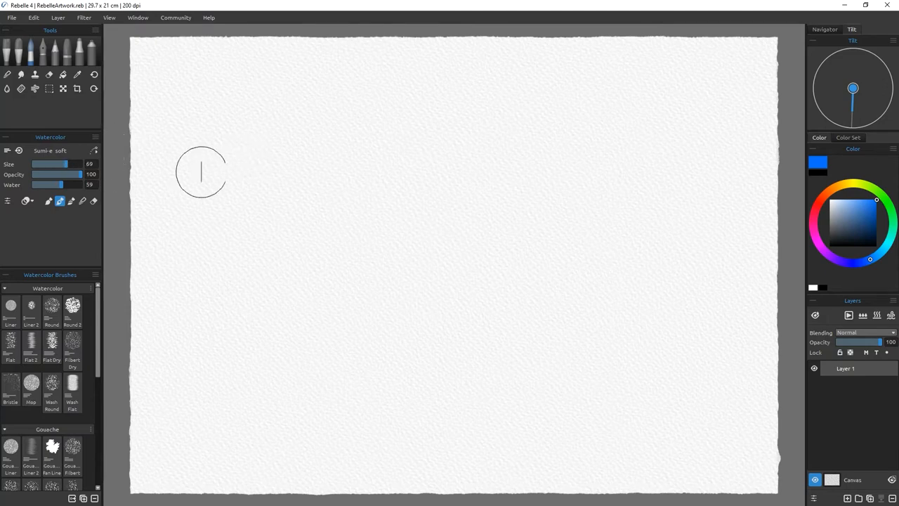
pyautogui.moveTo(383, 200)
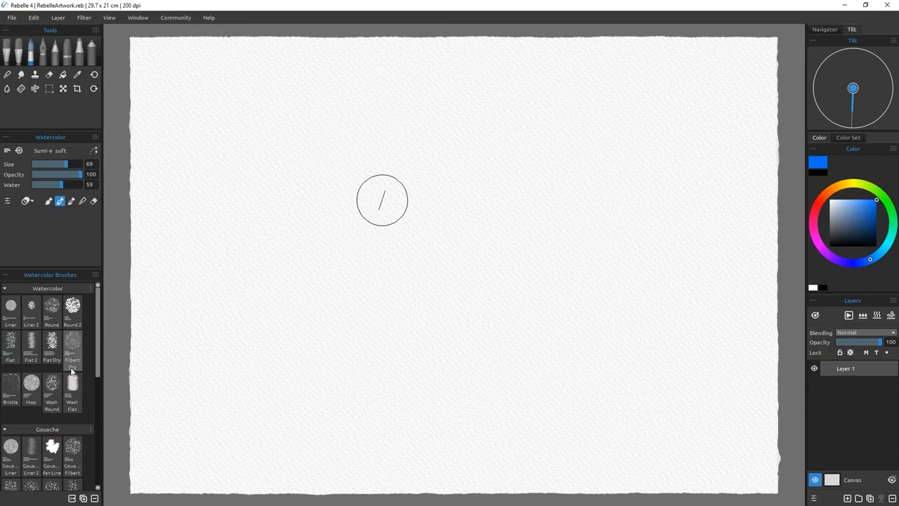
# - Paint blue test strokes with the Wash Flat brush, then pick orange and a pale beige
pyautogui.click(72, 393)
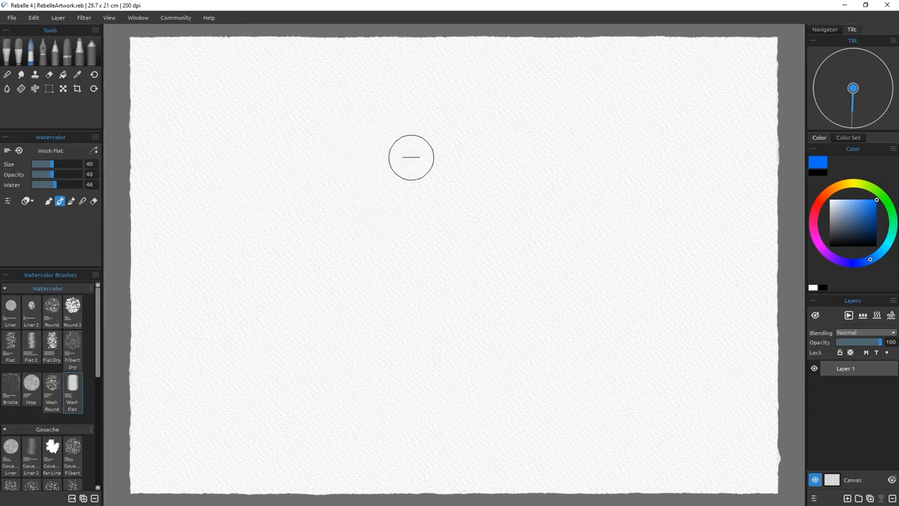
pyautogui.moveTo(414, 151); pyautogui.dragTo(420, 244)
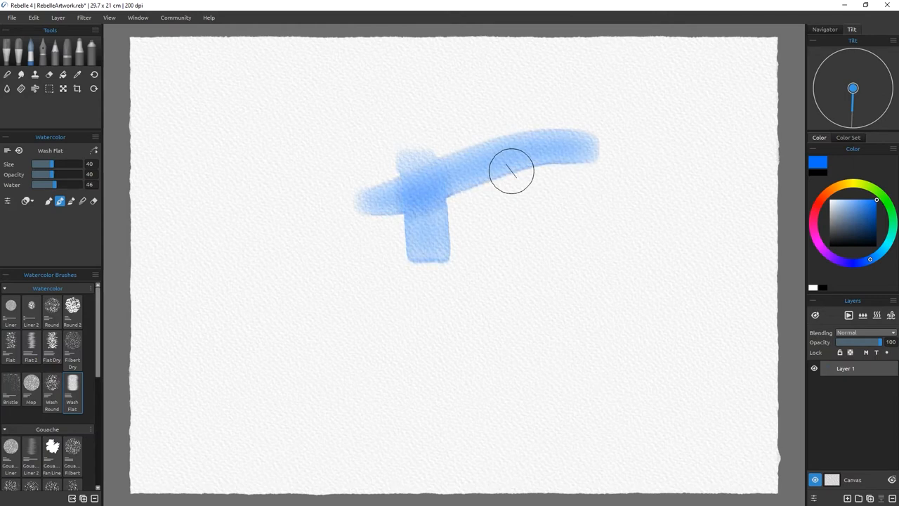
pyautogui.click(837, 188)
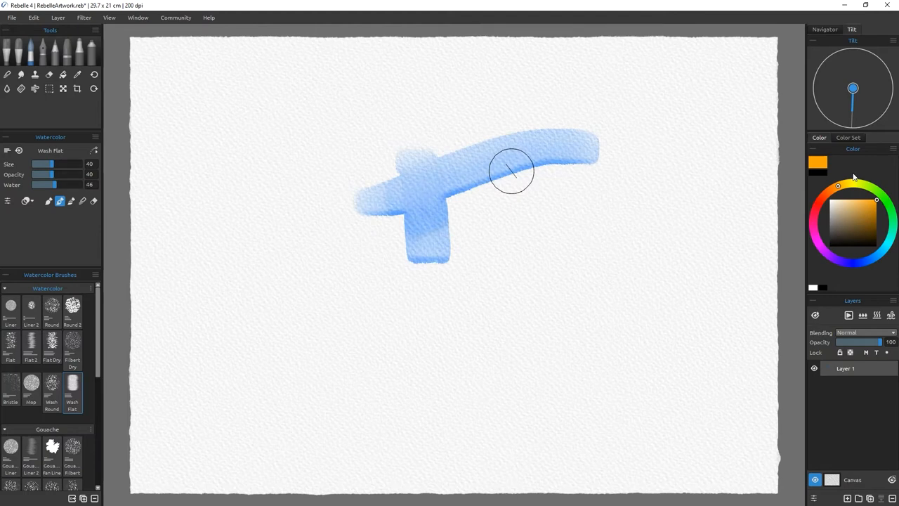
pyautogui.click(835, 188)
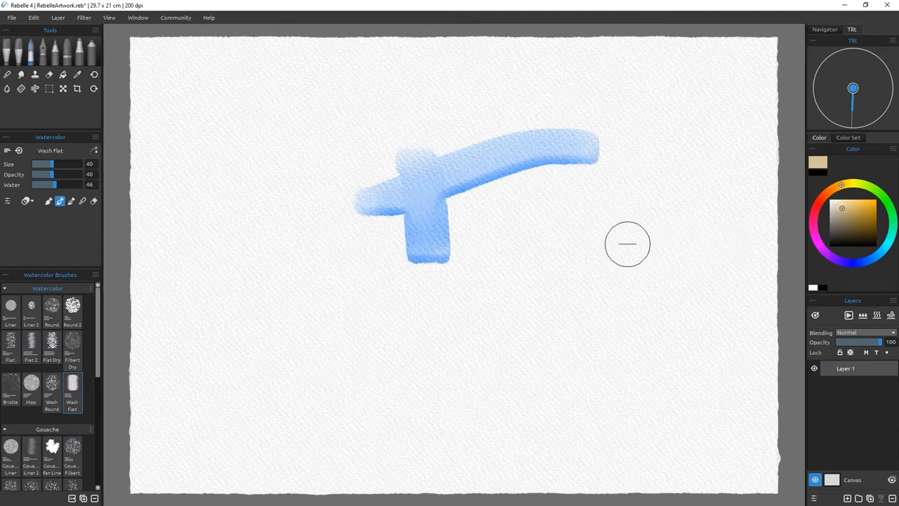
# - Erase part of the longer blue test stroke with the eraser
pyautogui.click(62, 73)
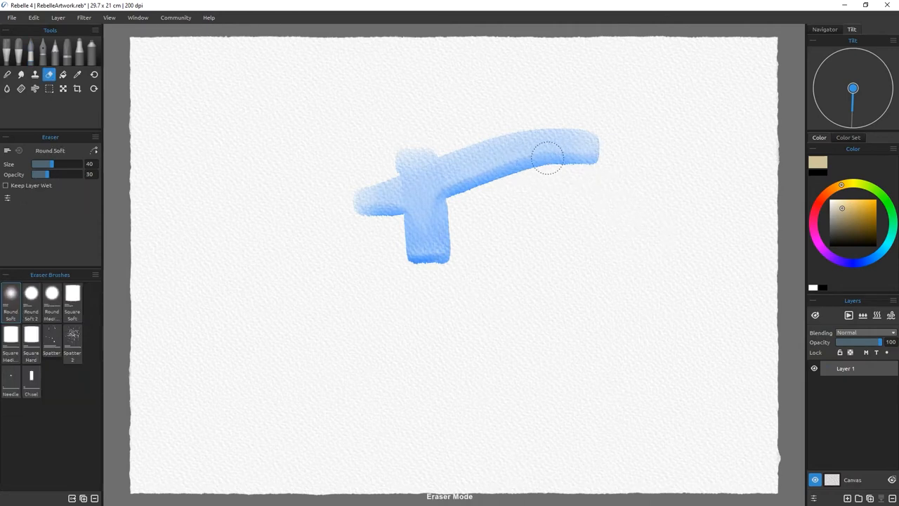
pyautogui.moveTo(547, 158); pyautogui.dragTo(447, 204)
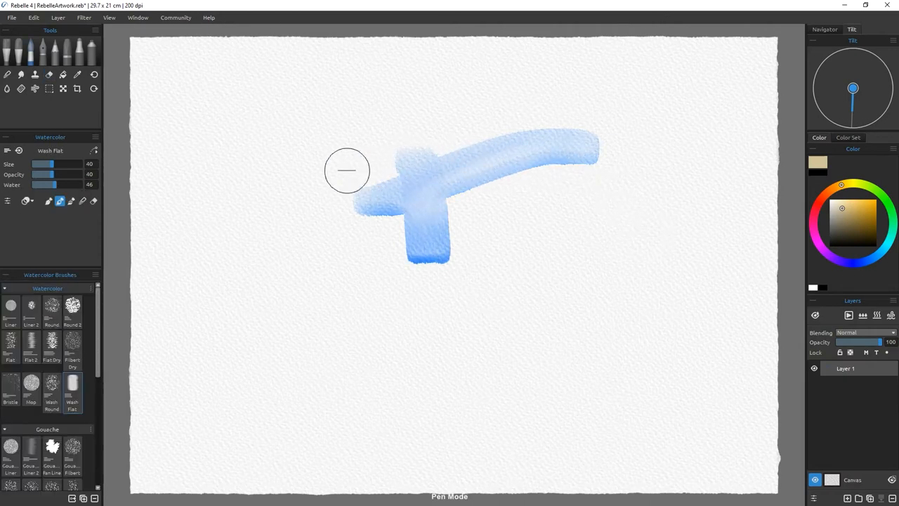
pyautogui.moveTo(486, 216)
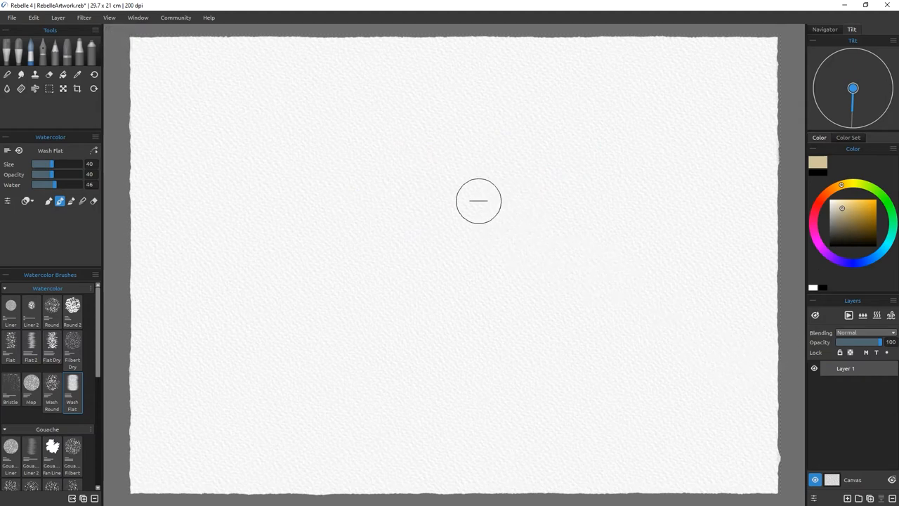
pyautogui.moveTo(318, 140)
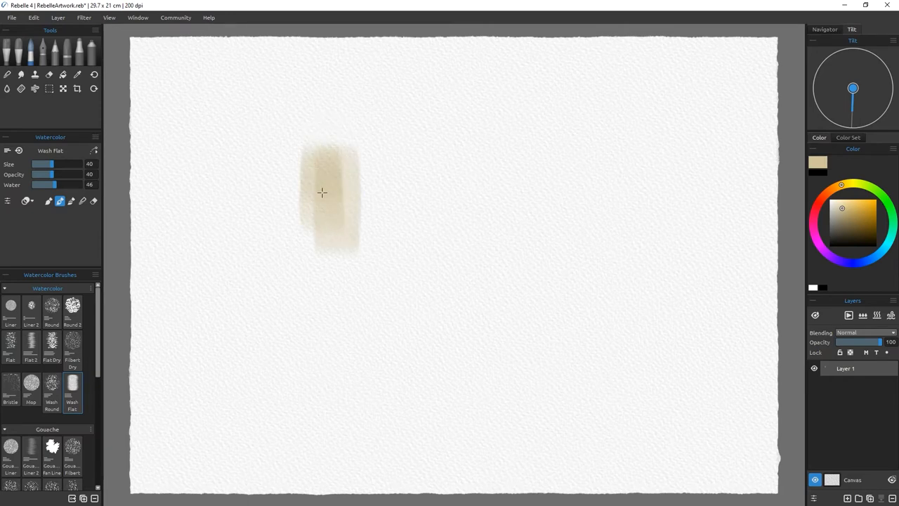
# - Lay a beige rectangular wash for the box, widening it so drips run below
pyautogui.moveTo(322, 192); pyautogui.dragTo(351, 252)
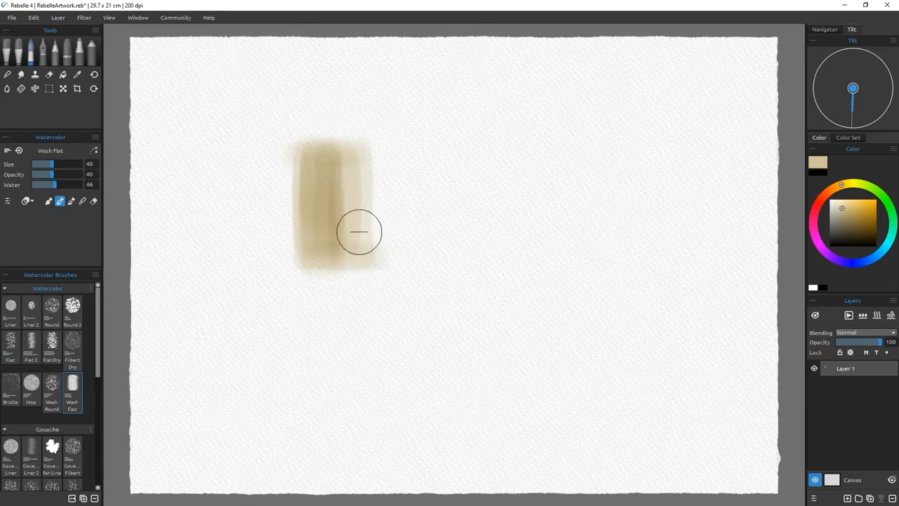
pyautogui.moveTo(359, 231); pyautogui.dragTo(372, 260)
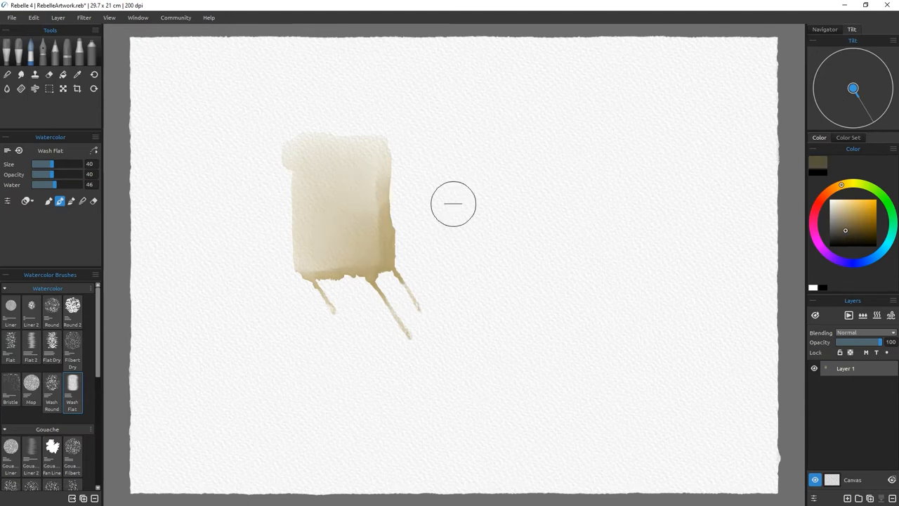
# - Paint grey shadow down the box's right side, a dark bottom edge, and blend into the wash
pyautogui.moveTo(453, 203); pyautogui.dragTo(390, 247)
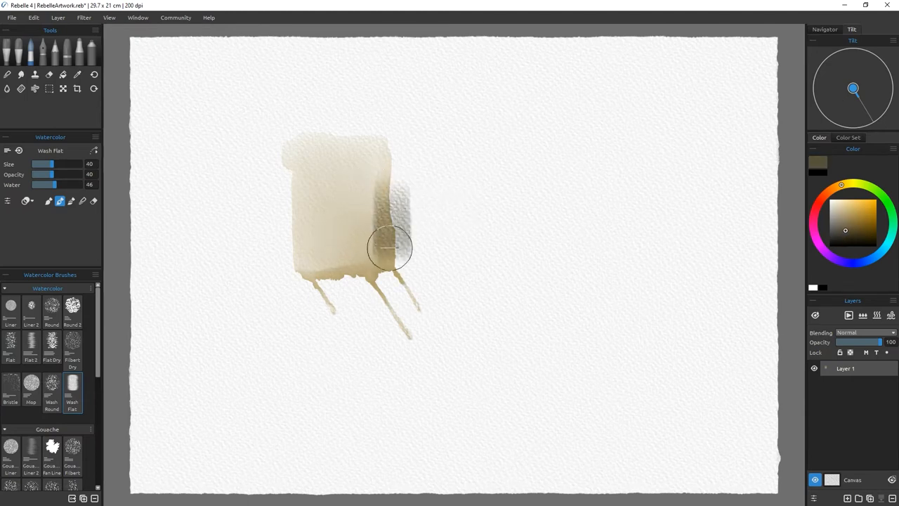
pyautogui.moveTo(390, 247); pyautogui.dragTo(317, 279)
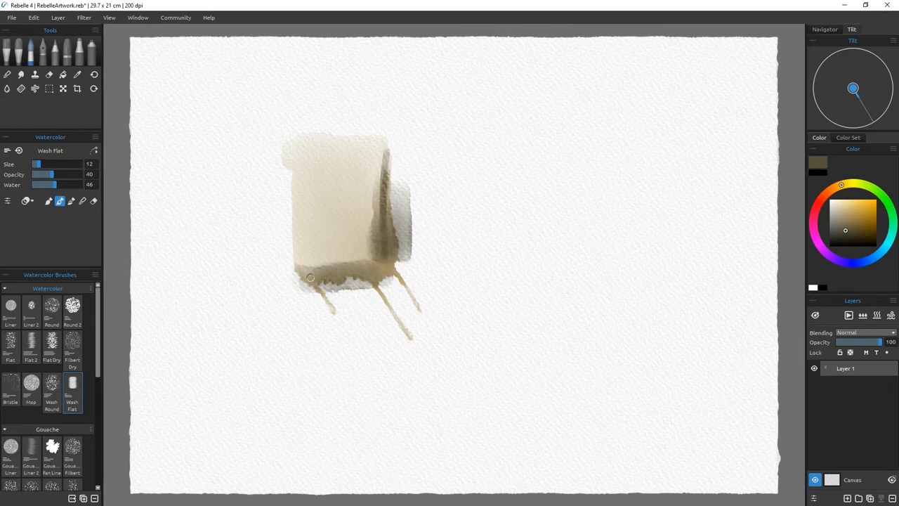
pyautogui.moveTo(310, 278); pyautogui.dragTo(374, 272)
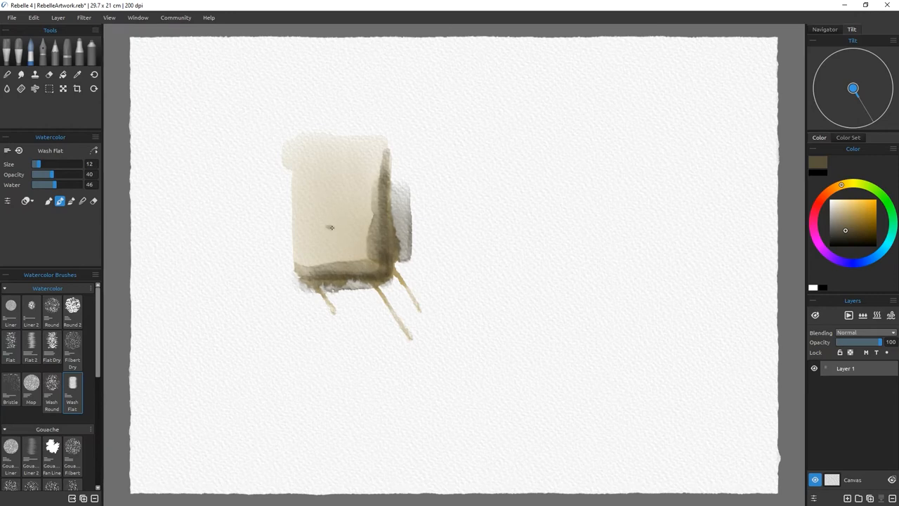
pyautogui.moveTo(323, 235); pyautogui.dragTo(362, 203)
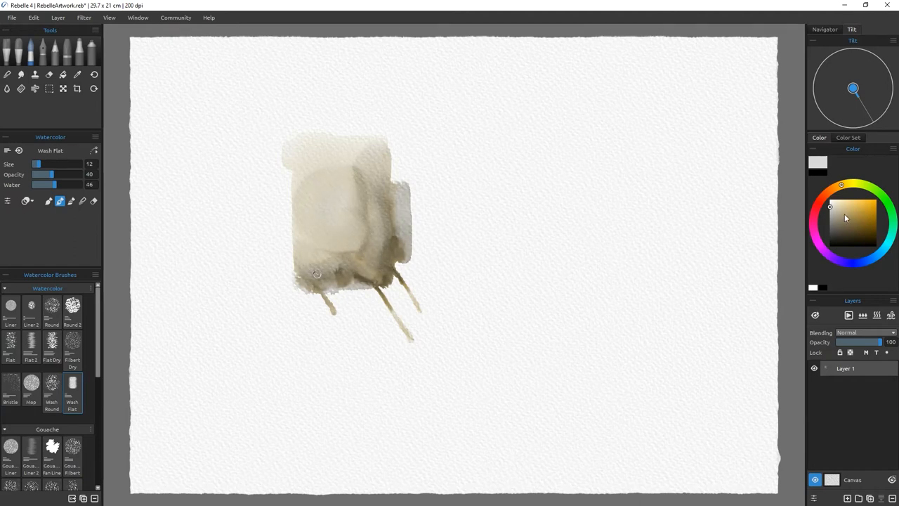
# - With a muted greyish-beige, paint the narrow stepped section rising above the box
pyautogui.click(860, 207)
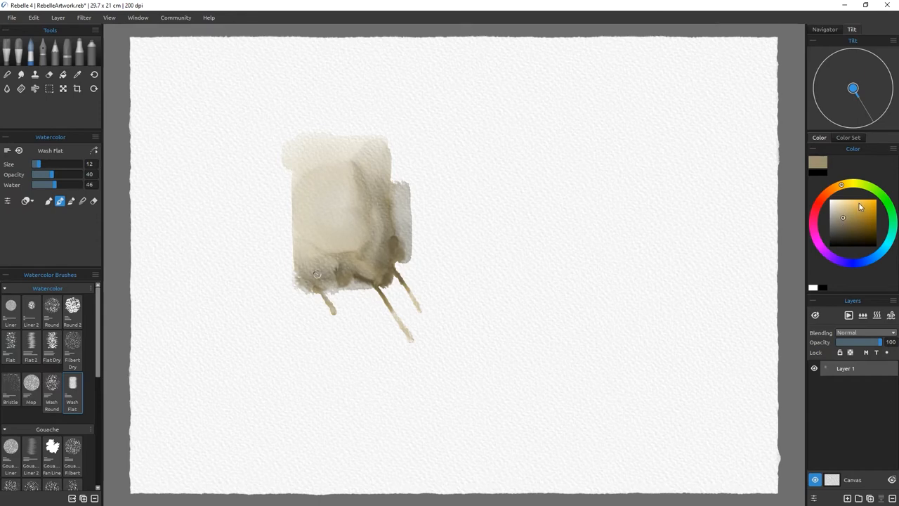
pyautogui.moveTo(344, 140); pyautogui.dragTo(352, 108)
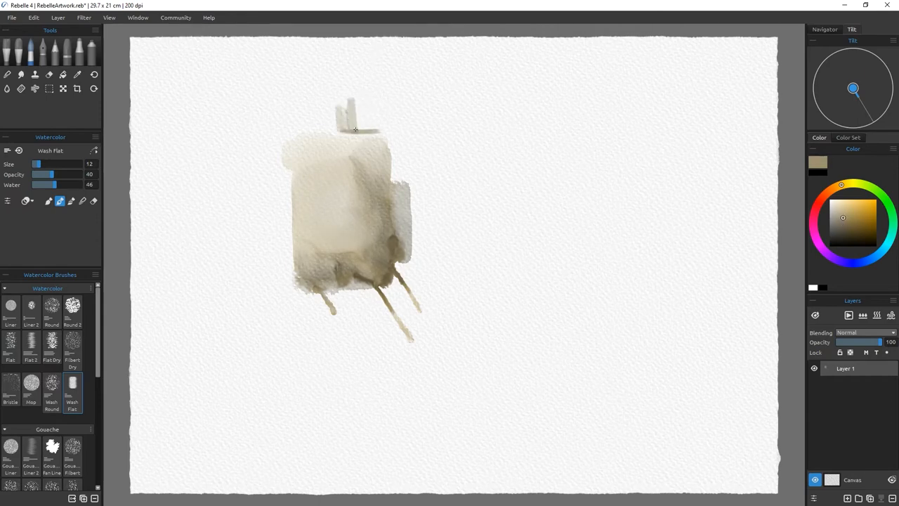
pyautogui.moveTo(354, 128); pyautogui.dragTo(344, 105)
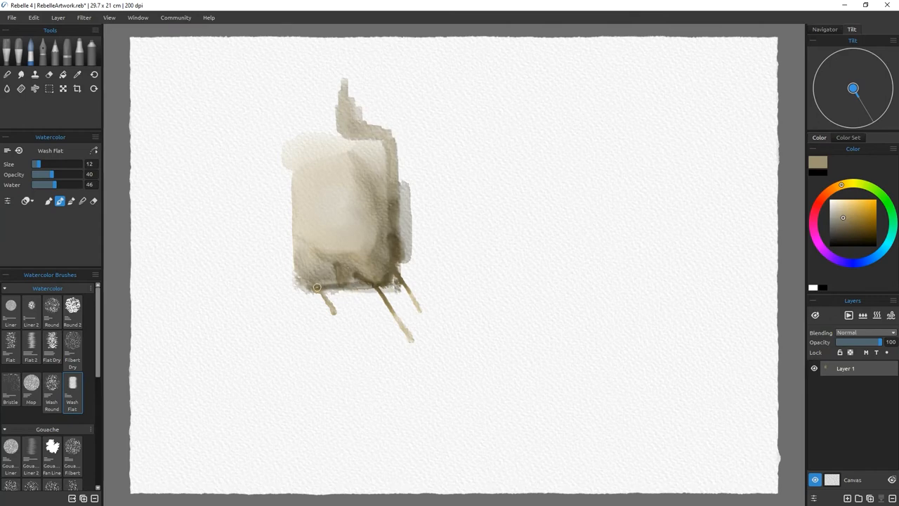
# - Paint a curved mark on the box front and a pale line dripping below it
pyautogui.moveTo(317, 287); pyautogui.dragTo(358, 226)
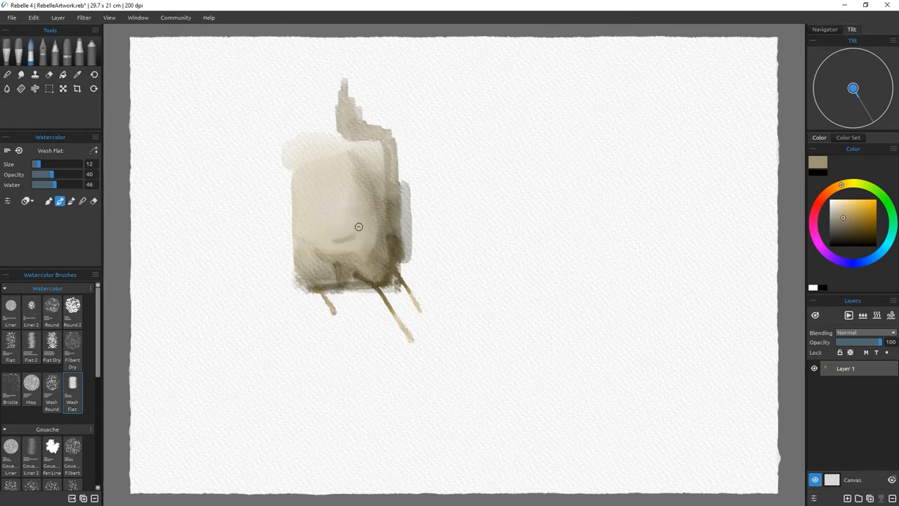
pyautogui.moveTo(358, 226); pyautogui.dragTo(355, 234)
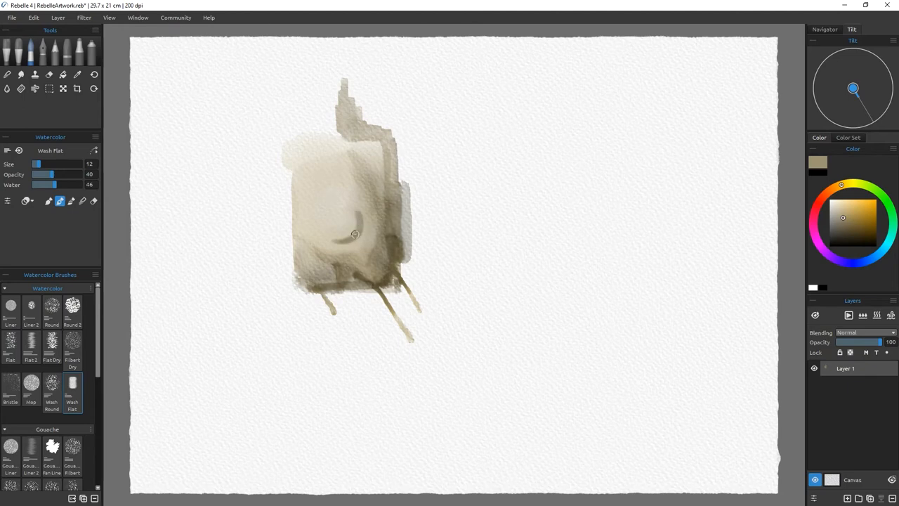
pyautogui.moveTo(354, 234); pyautogui.dragTo(390, 286)
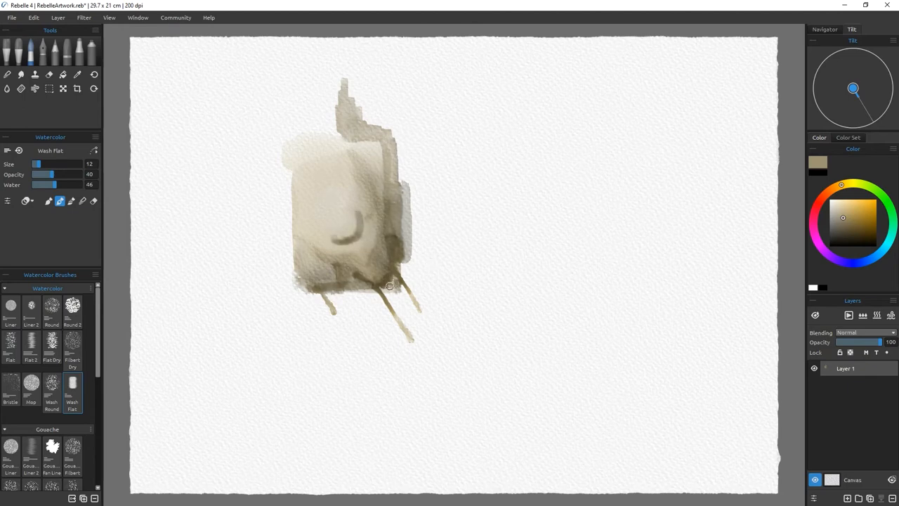
pyautogui.moveTo(389, 286); pyautogui.dragTo(365, 344)
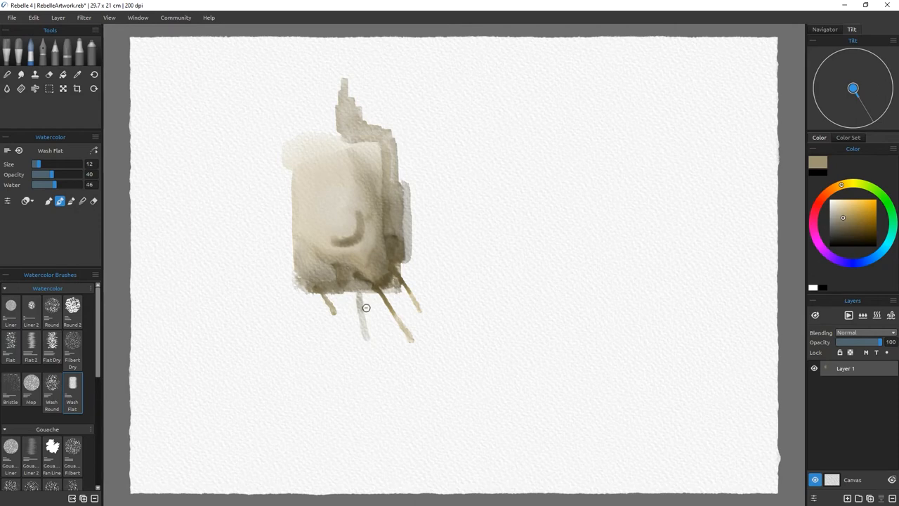
pyautogui.moveTo(366, 307); pyautogui.dragTo(365, 353)
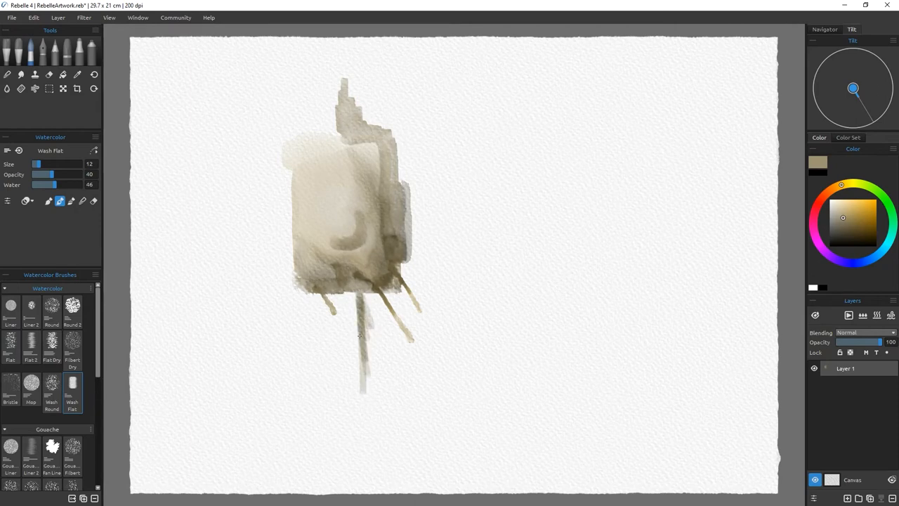
# - Run the pole down below the box and up to the page top, adding crossbars and darkening the base
pyautogui.moveTo(361, 337); pyautogui.dragTo(367, 443)
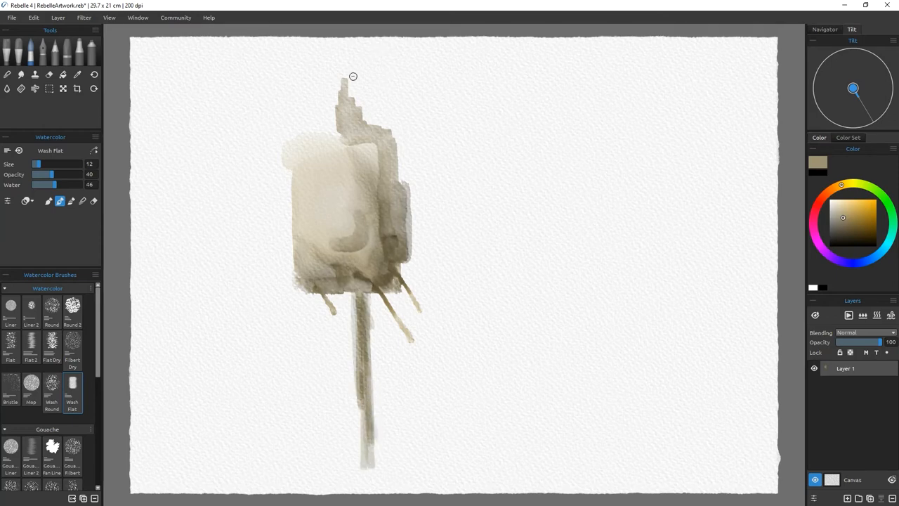
pyautogui.moveTo(347, 84); pyautogui.dragTo(348, 42)
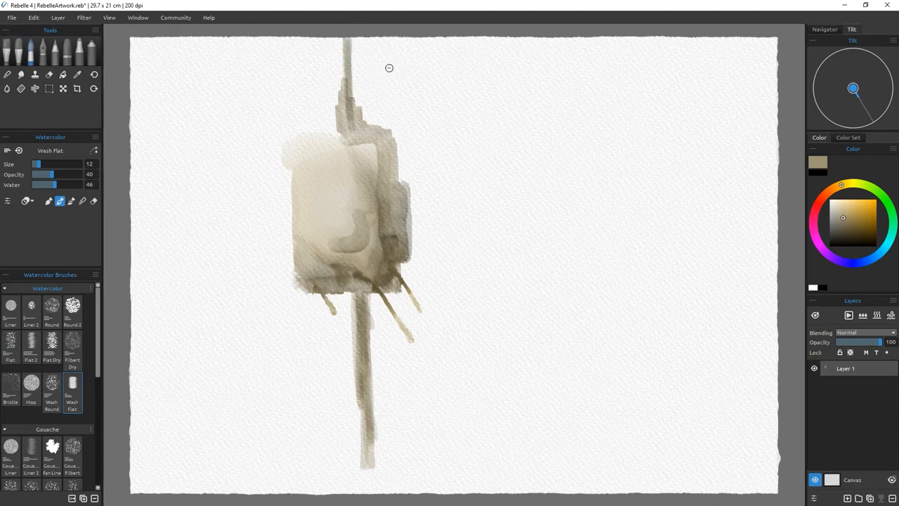
pyautogui.moveTo(302, 79); pyautogui.dragTo(393, 76)
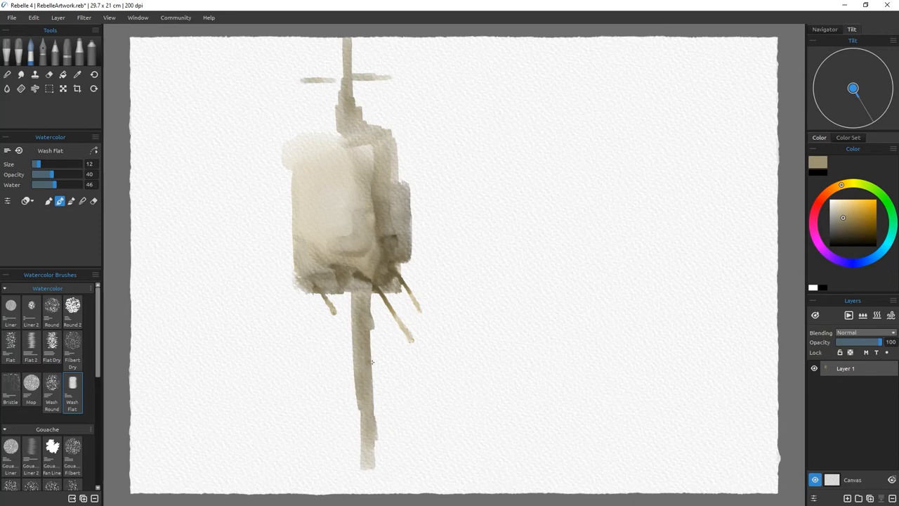
pyautogui.moveTo(278, 362); pyautogui.dragTo(411, 366)
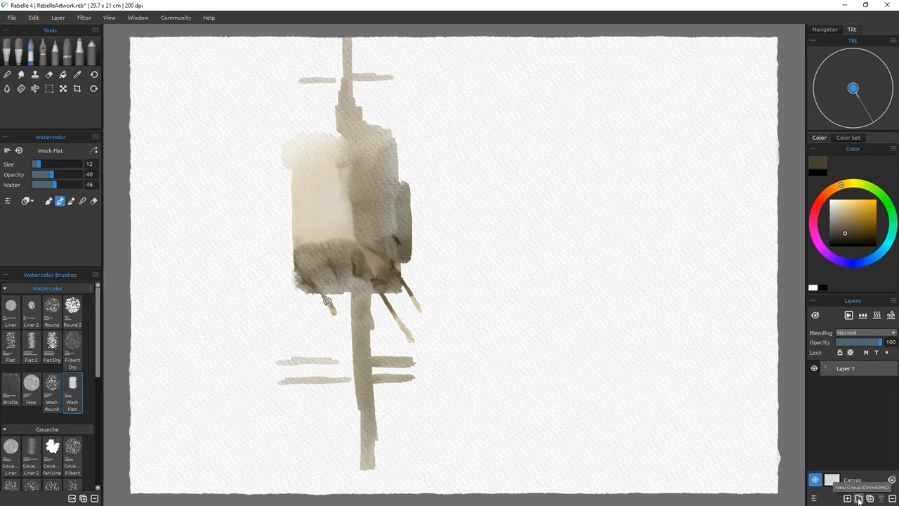
# - On a new layer, lay an even pale cream wash over the whole front face of the box
pyautogui.click(845, 499)
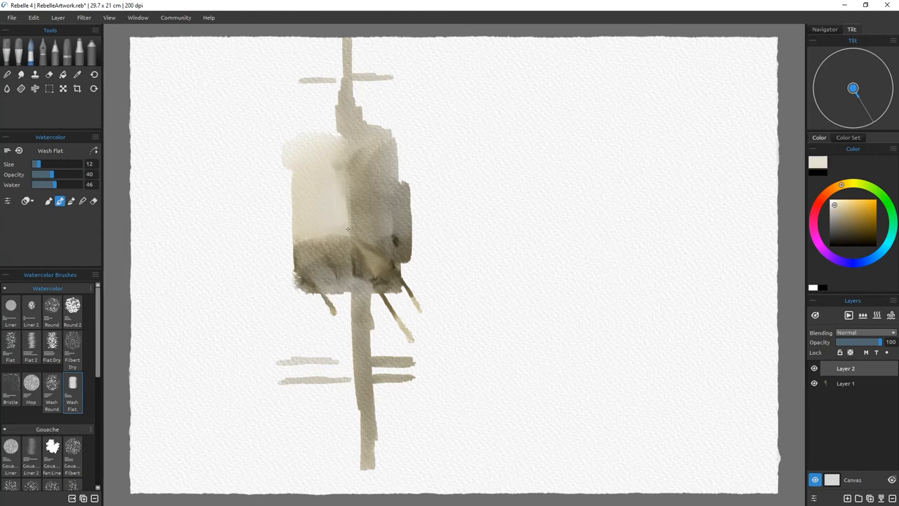
pyautogui.moveTo(347, 228); pyautogui.dragTo(361, 179)
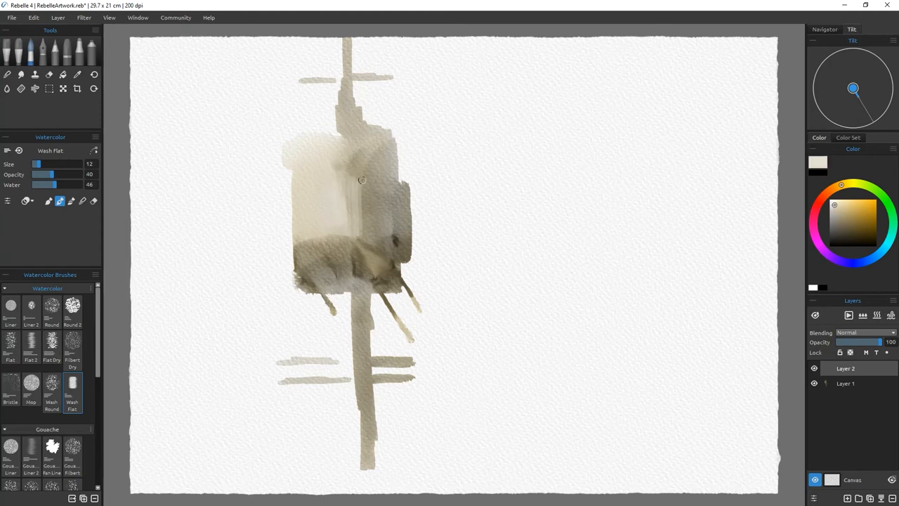
pyautogui.moveTo(361, 179); pyautogui.dragTo(358, 223)
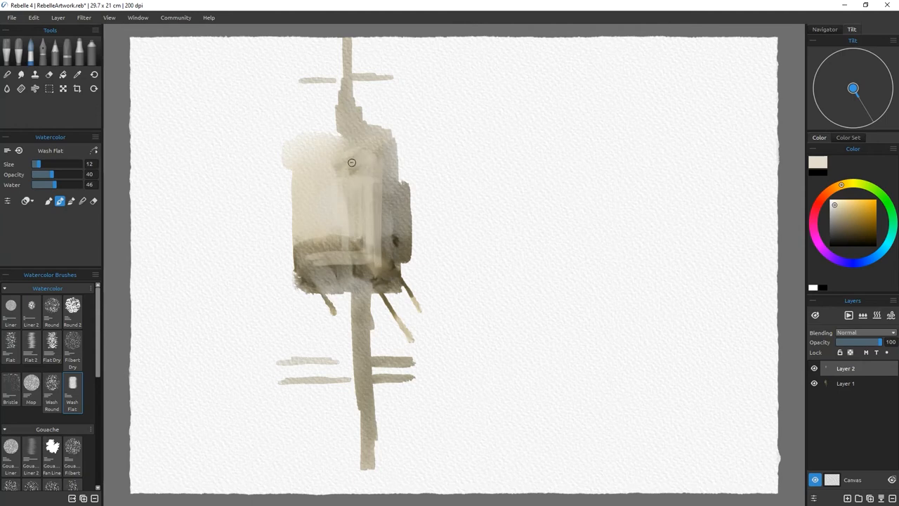
pyautogui.moveTo(352, 163); pyautogui.dragTo(367, 223)
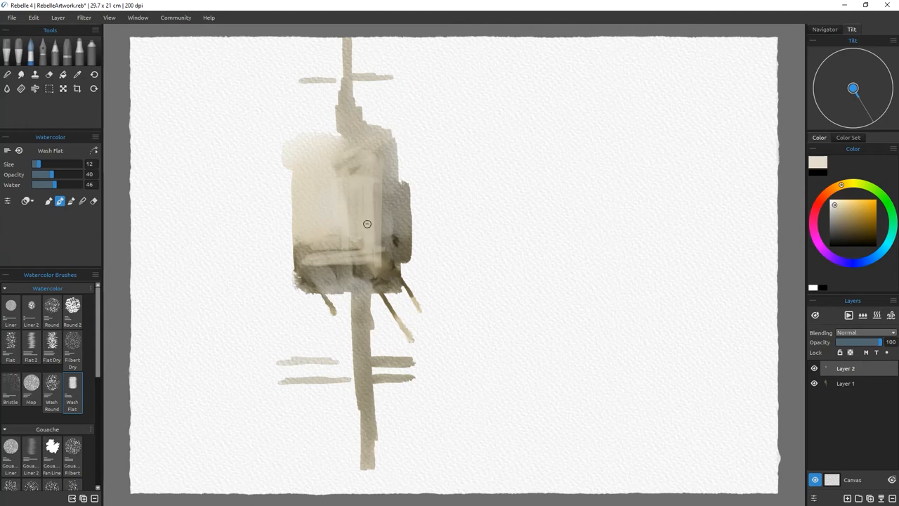
pyautogui.moveTo(367, 223); pyautogui.dragTo(381, 258)
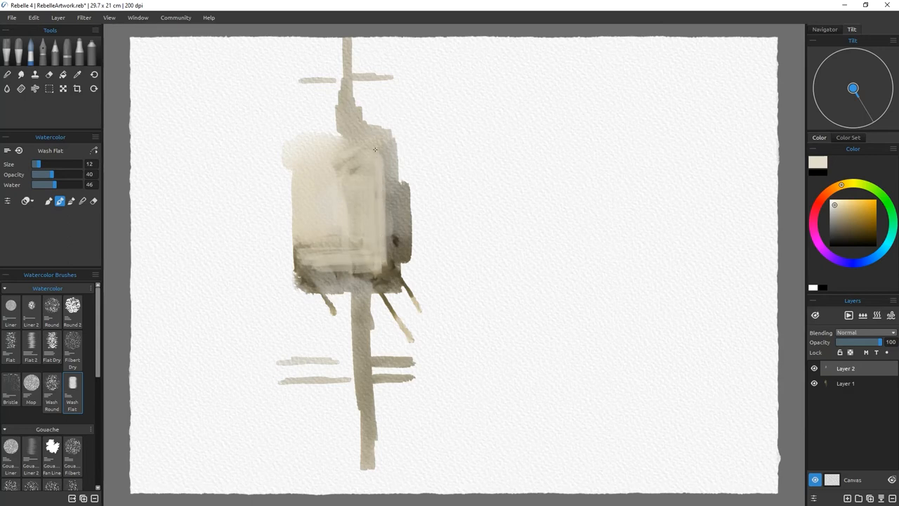
pyautogui.moveTo(374, 149); pyautogui.dragTo(315, 259)
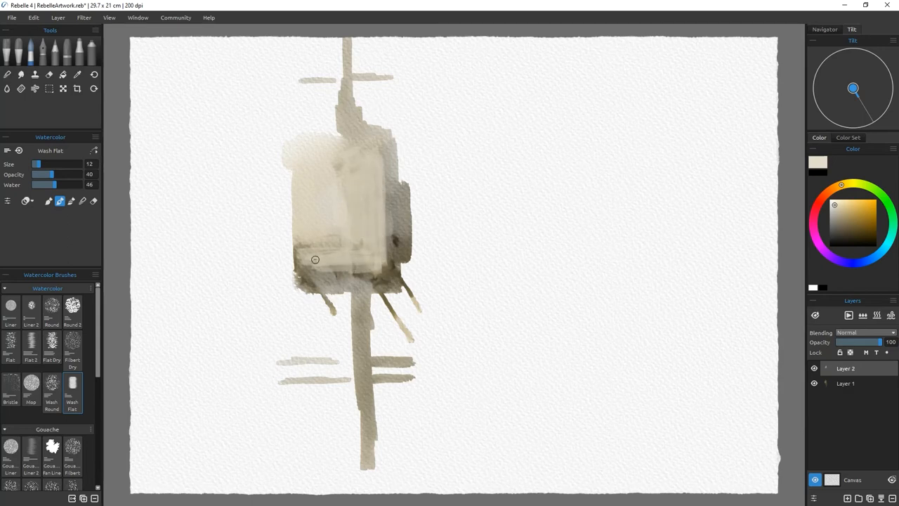
pyautogui.moveTo(315, 260); pyautogui.dragTo(363, 265)
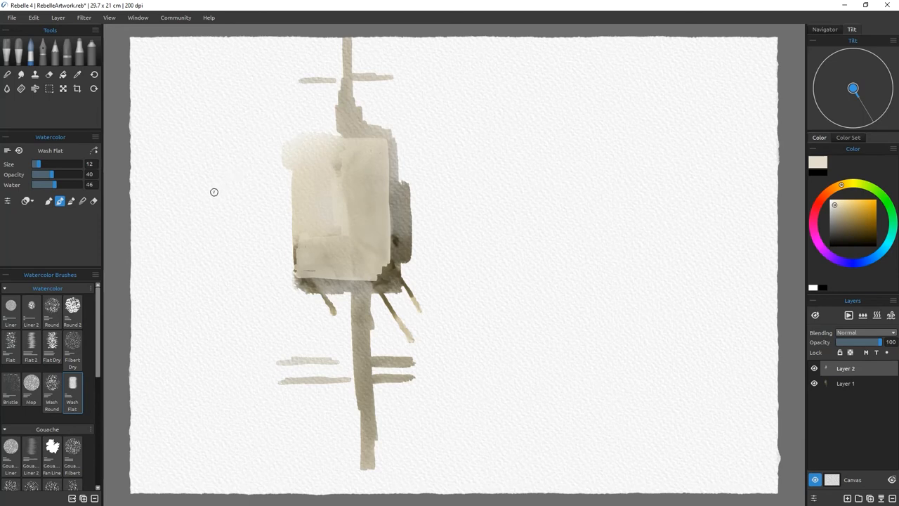
pyautogui.moveTo(106, 173)
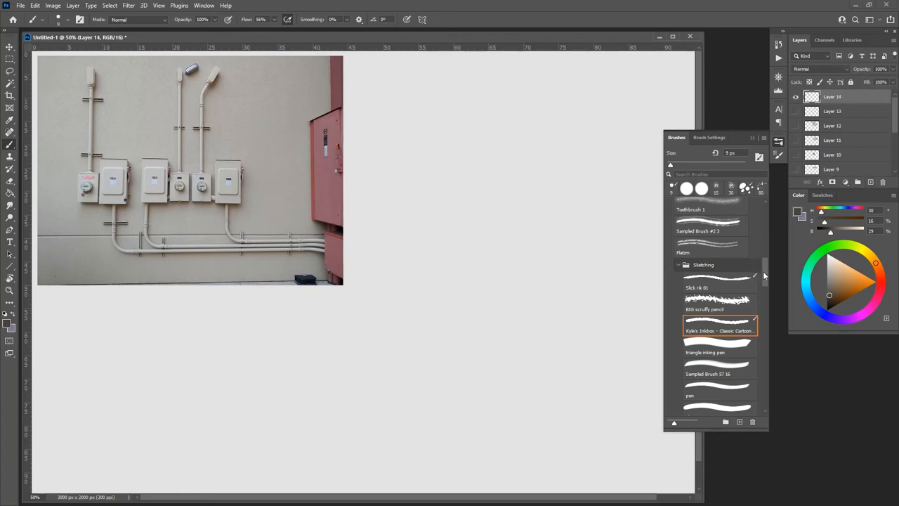
# - Select the Oil basic 01 textured brush and begin blocking in the box in light beige
pyautogui.scroll(-3)
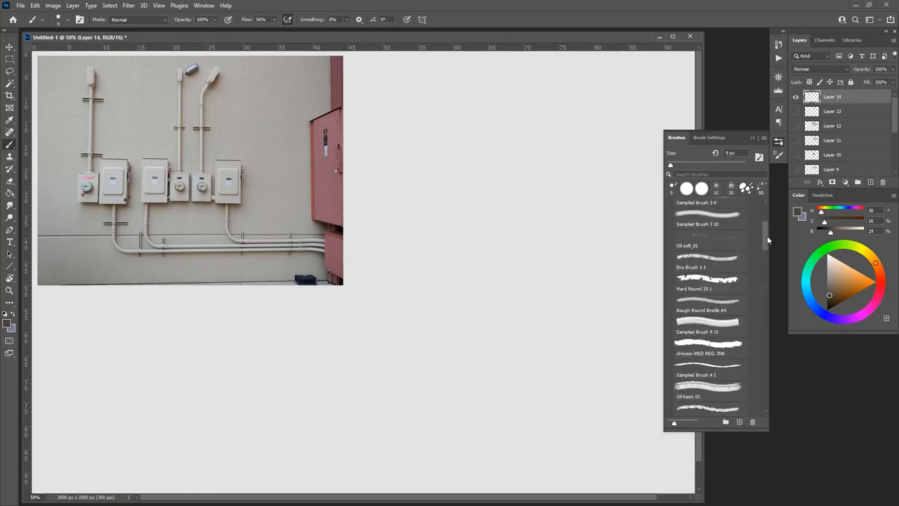
pyautogui.scroll(-3)
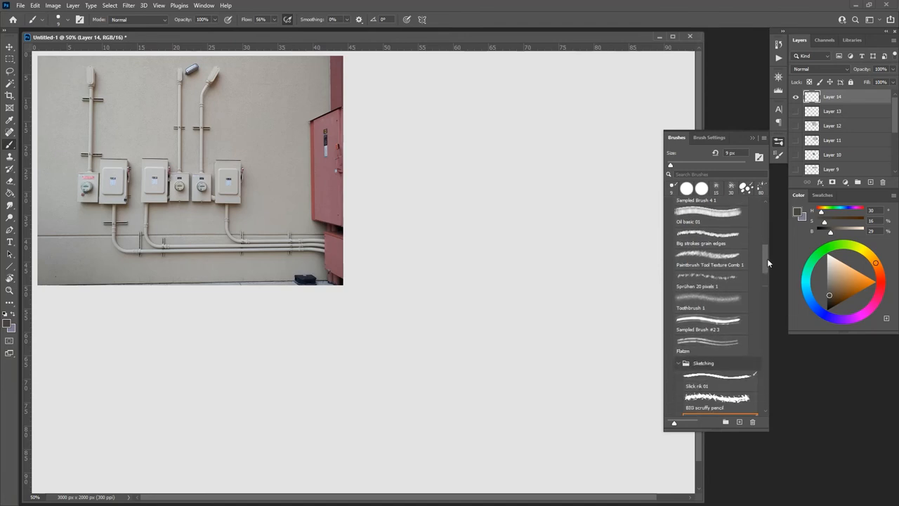
pyautogui.click(710, 216)
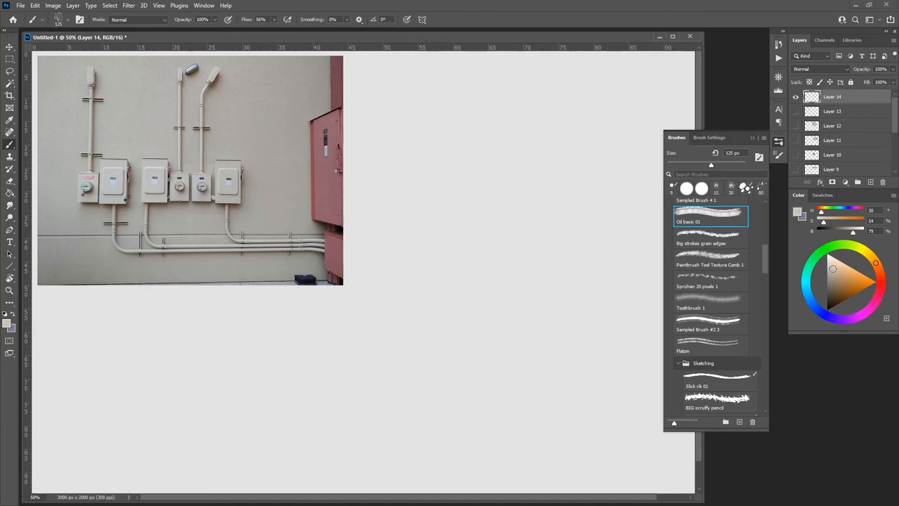
pyautogui.moveTo(449, 141); pyautogui.dragTo(463, 225)
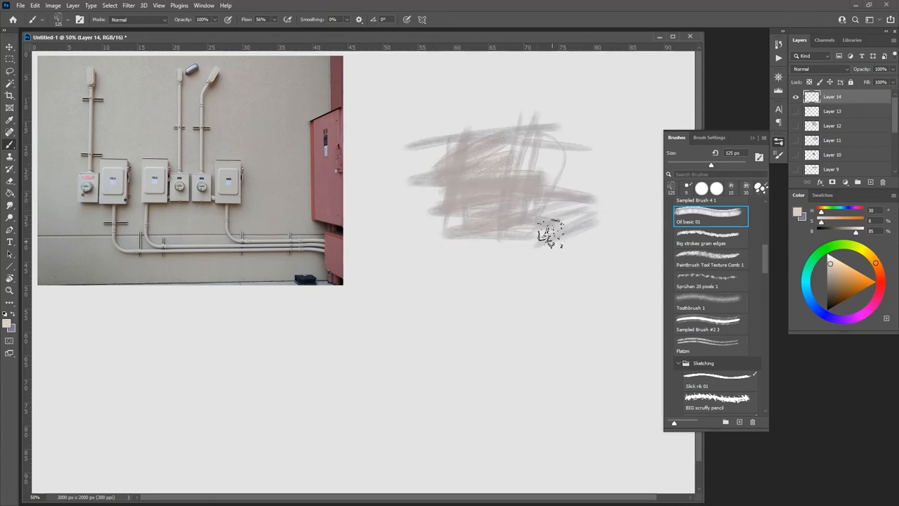
# - Build up and widen the rough beige block of the box, then switch to Texture Comb 1
pyautogui.moveTo(548, 235); pyautogui.dragTo(594, 154)
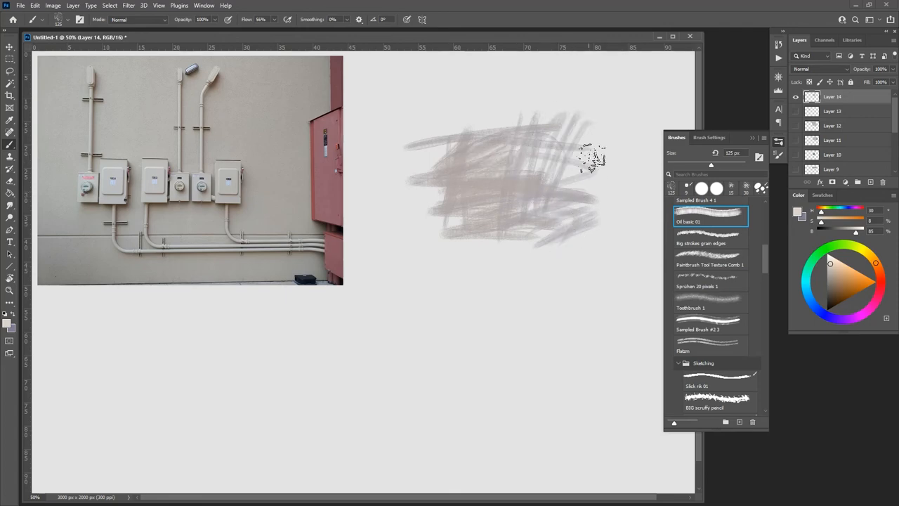
pyautogui.moveTo(593, 158); pyautogui.dragTo(404, 203)
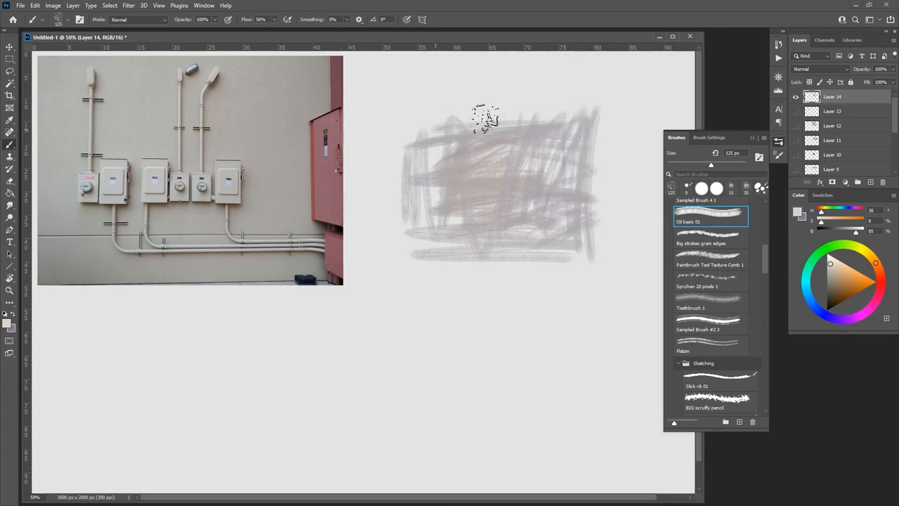
pyautogui.click(710, 260)
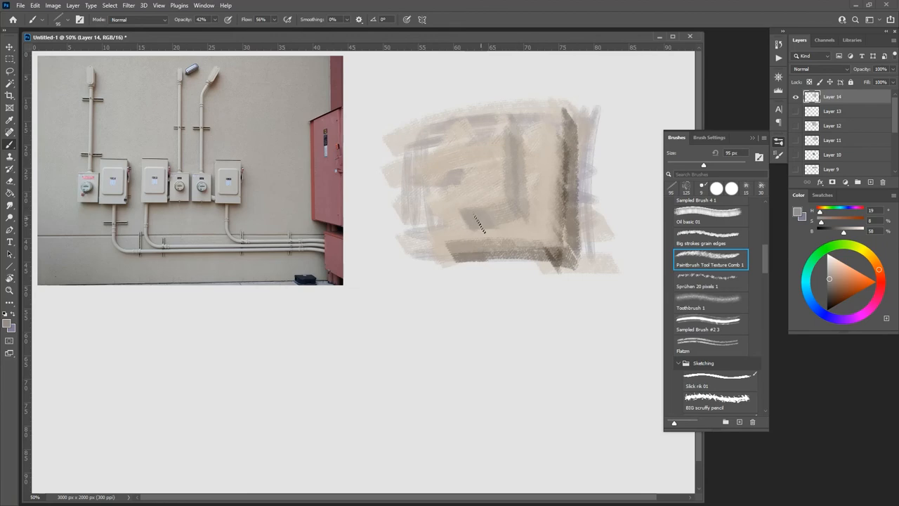
# - Lighten the box front, darken its right side and base, and stroke the dark pole downward
pyautogui.moveTo(478, 224); pyautogui.dragTo(537, 165)
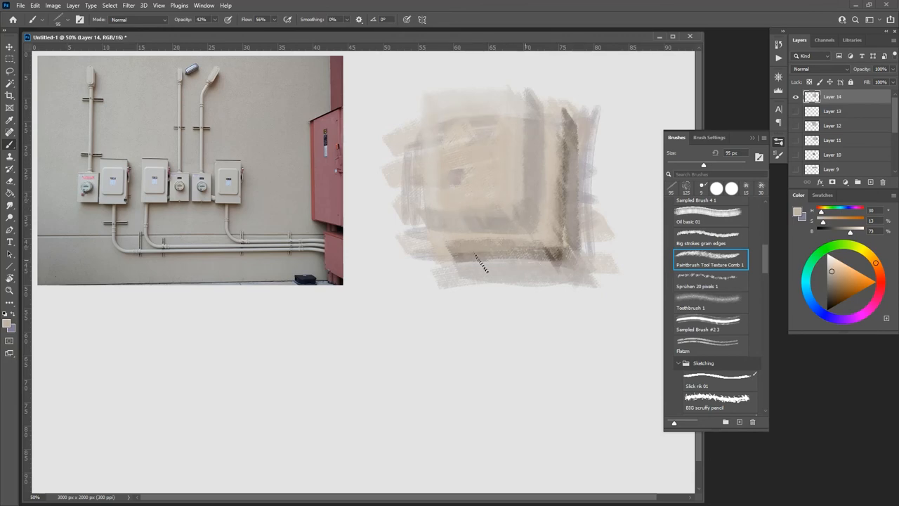
pyautogui.moveTo(477, 263); pyautogui.dragTo(565, 261)
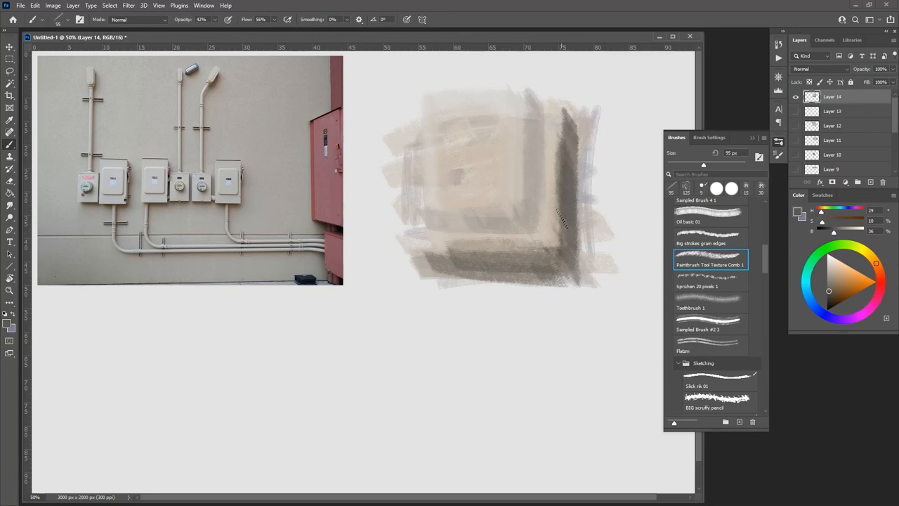
pyautogui.moveTo(509, 281); pyautogui.dragTo(511, 372)
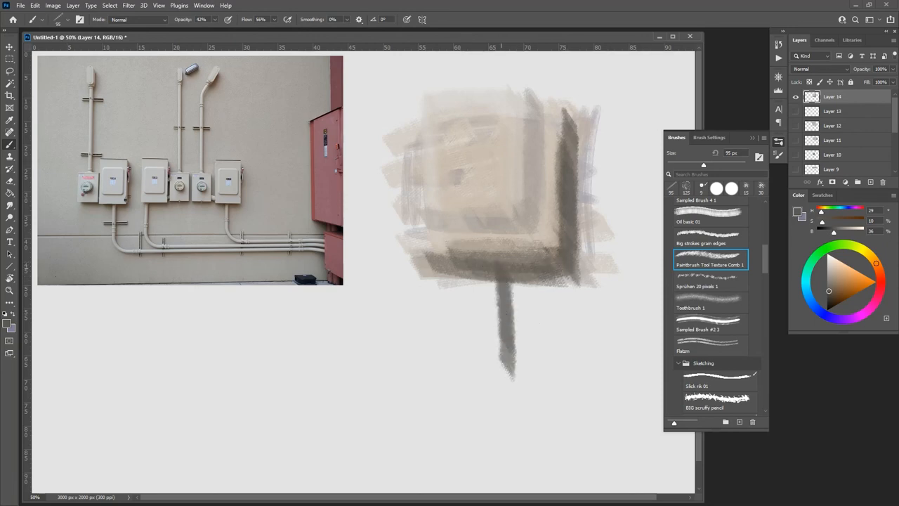